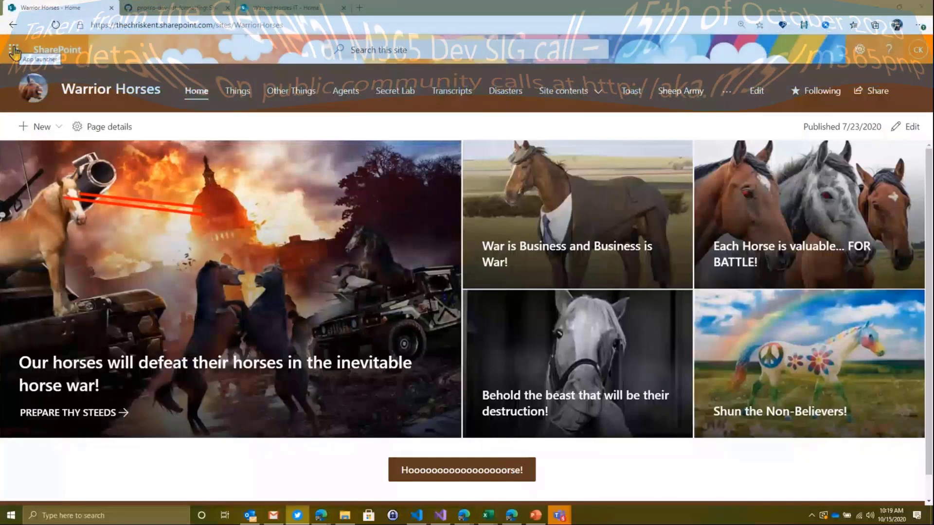
# Start creating a new list on the Warrior Horses site to reach the Issue tracker template.
pyautogui.click(39, 127)
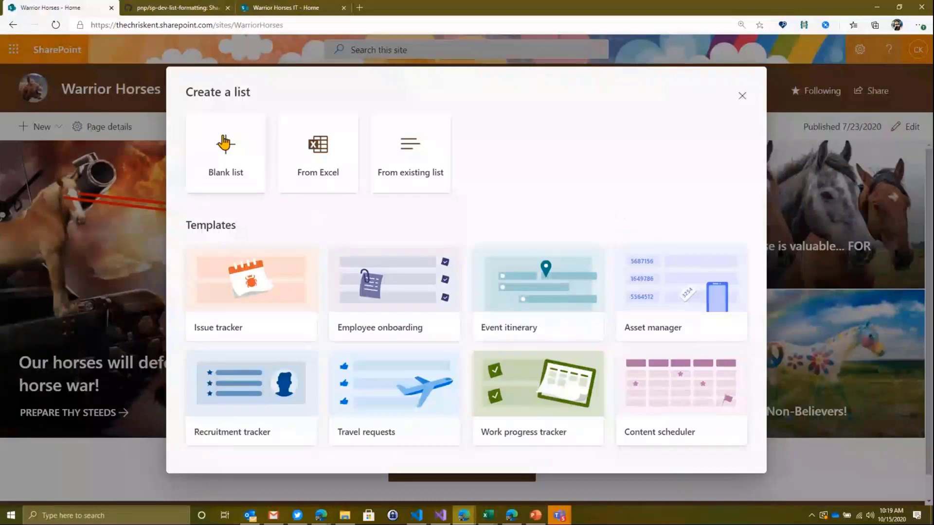
pyautogui.moveTo(432, 206)
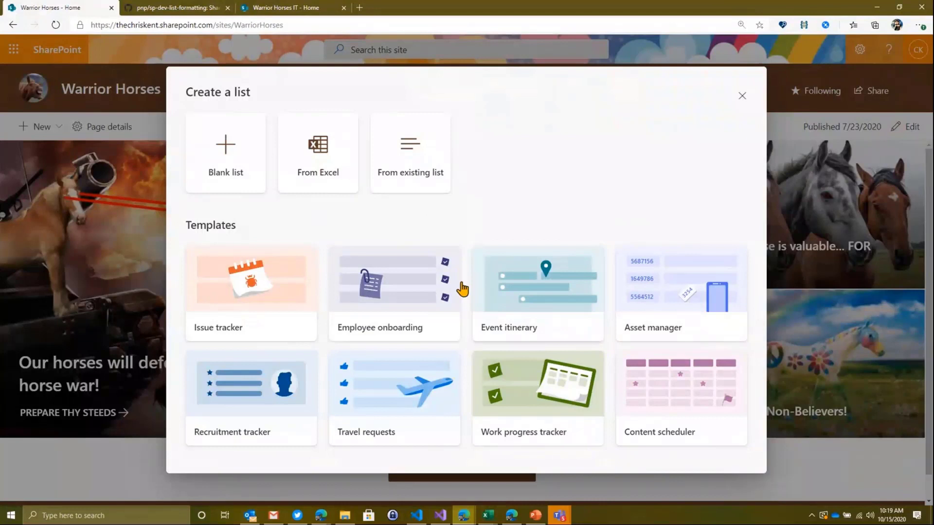
pyautogui.moveTo(506, 205)
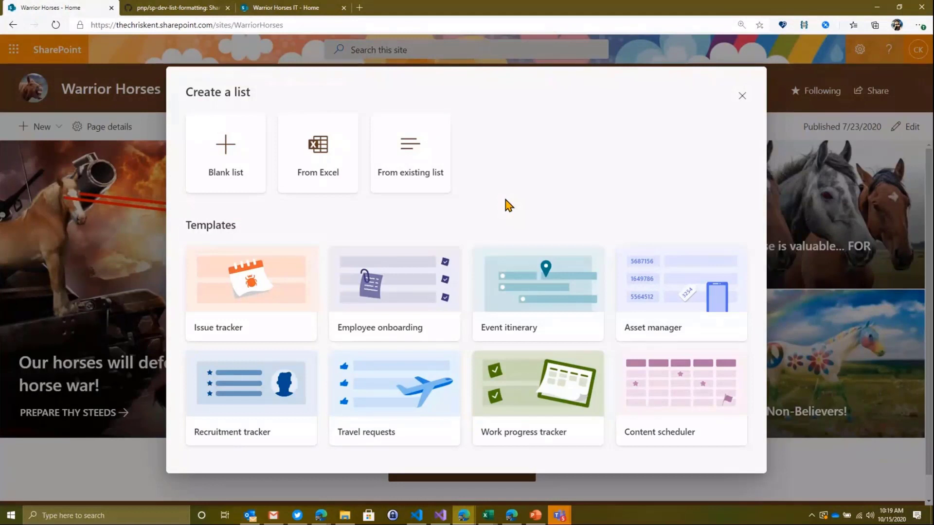
pyautogui.moveTo(266, 288)
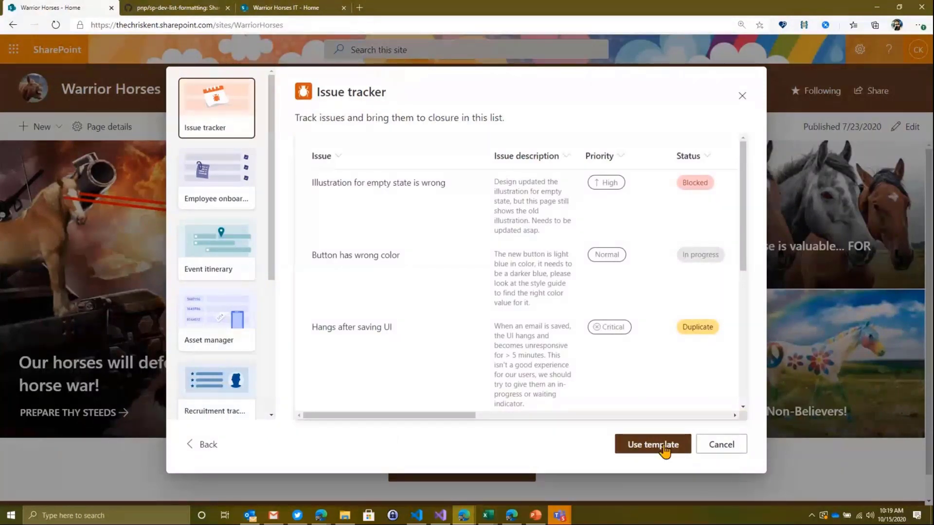
pyautogui.moveTo(721, 444)
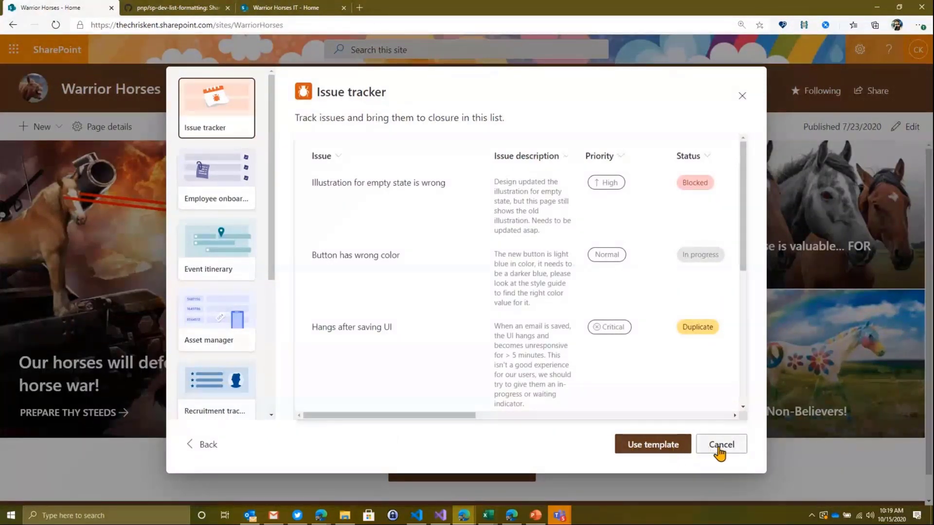
# Cancel the template preview and open the existing Issue tracker list of horse-themed issues.
pyautogui.click(721, 444)
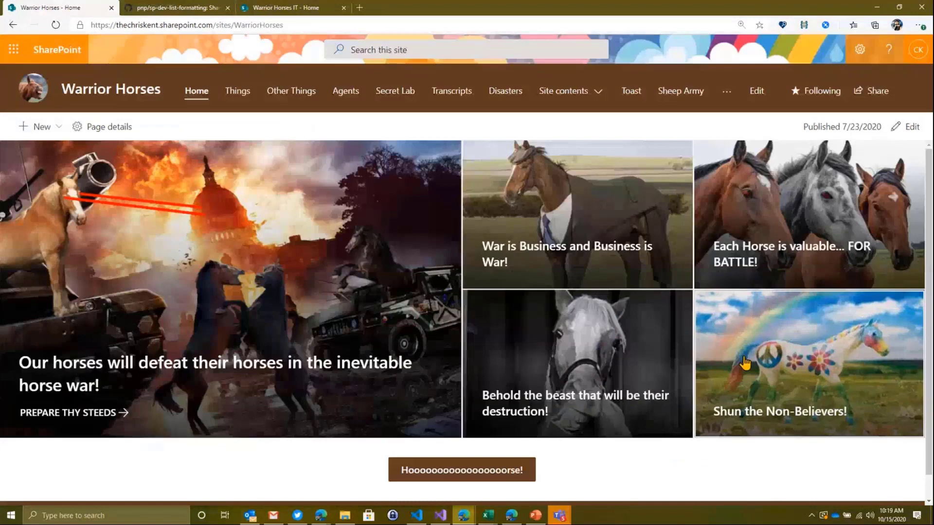
pyautogui.click(725, 91)
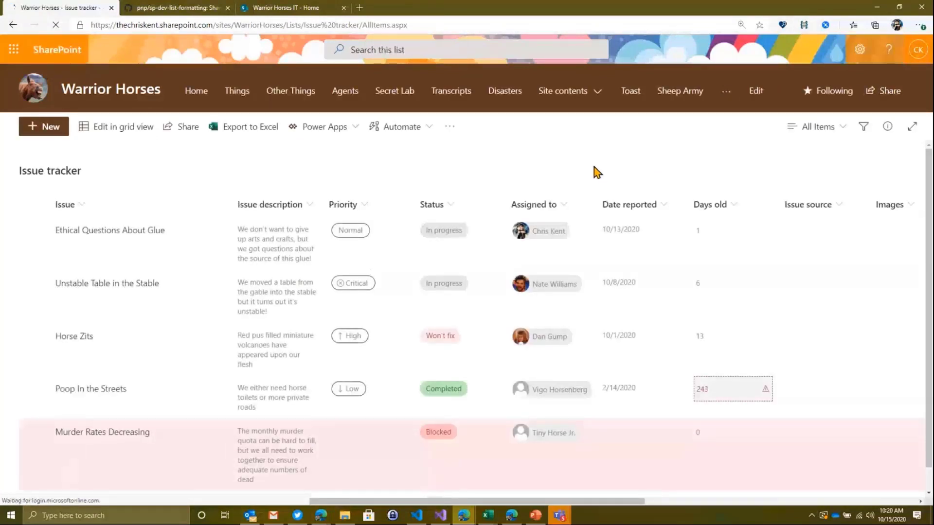
pyautogui.scroll(-3)
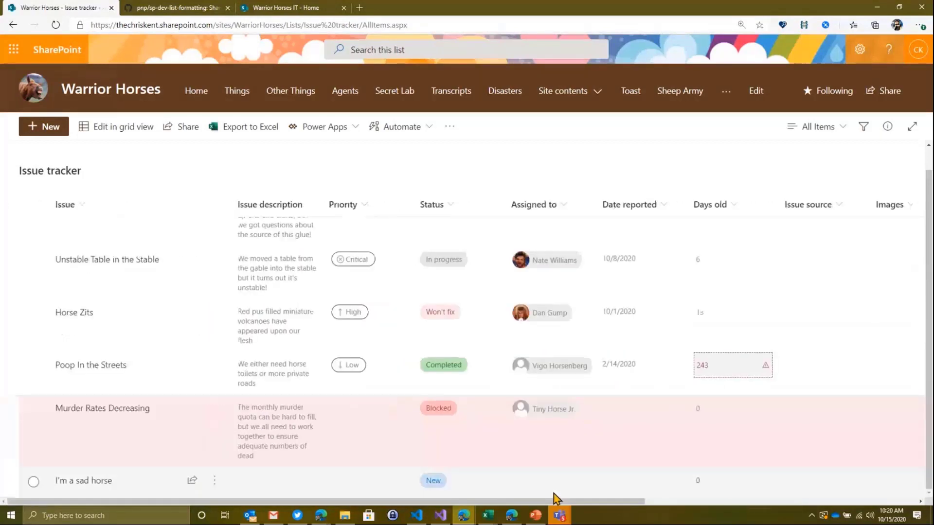
pyautogui.moveTo(506, 272)
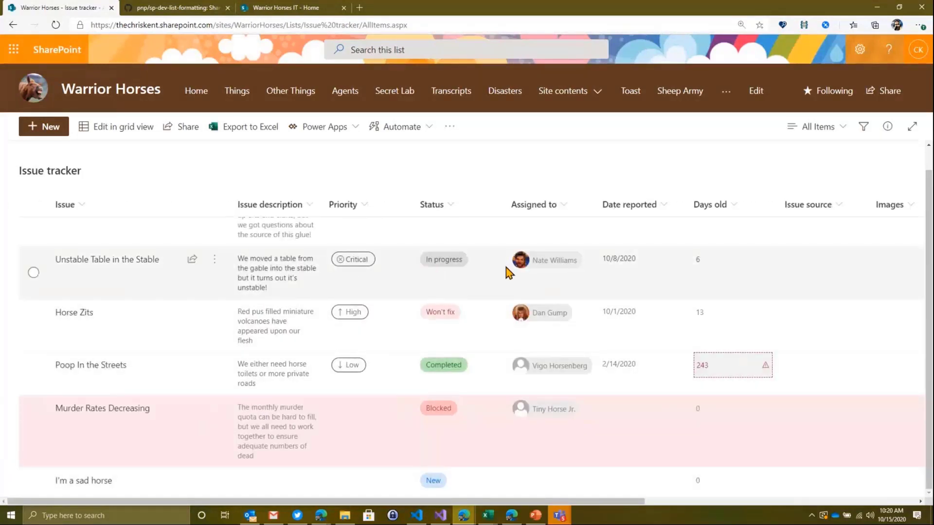
pyautogui.moveTo(385, 450)
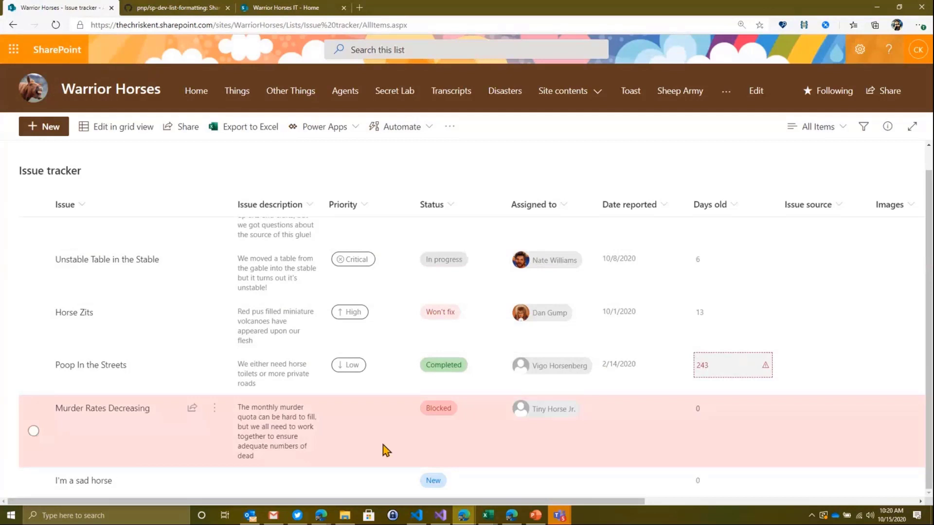
pyautogui.moveTo(429, 415)
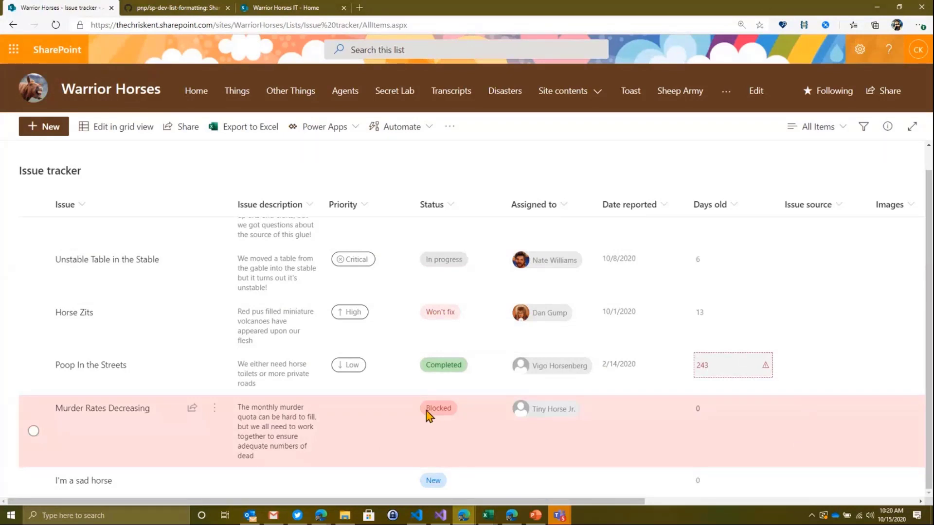
pyautogui.moveTo(831, 457)
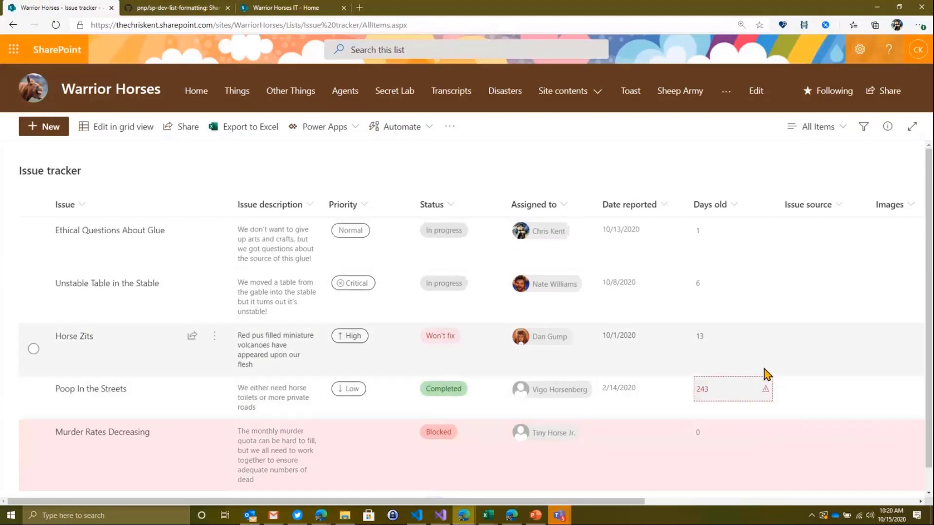
# Edit the style of the Days old over-30 rule, previewing a speech-bubble icon on 243.
pyautogui.click(710, 205)
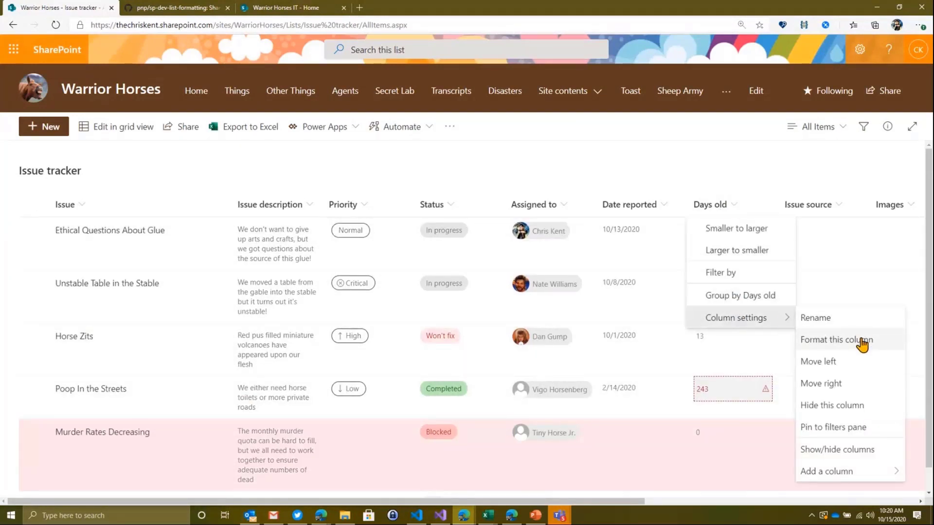
pyautogui.click(837, 340)
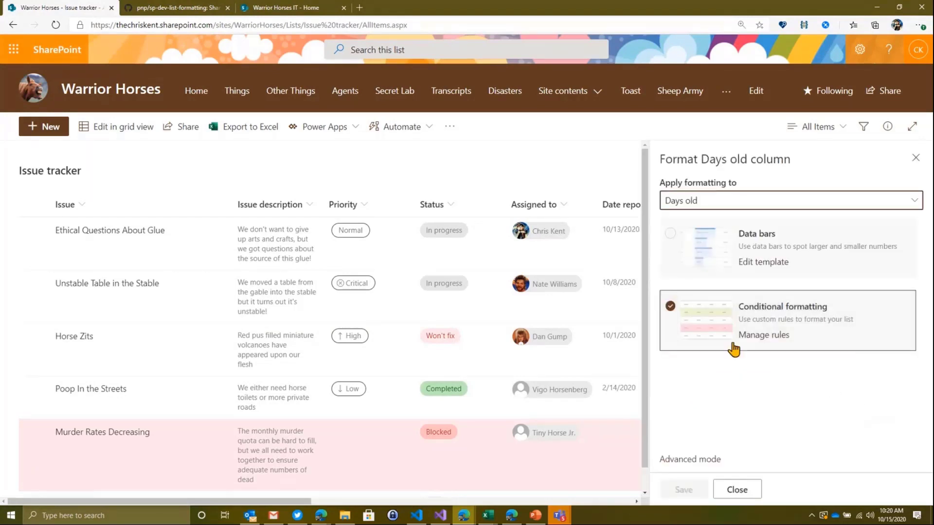
pyautogui.click(764, 335)
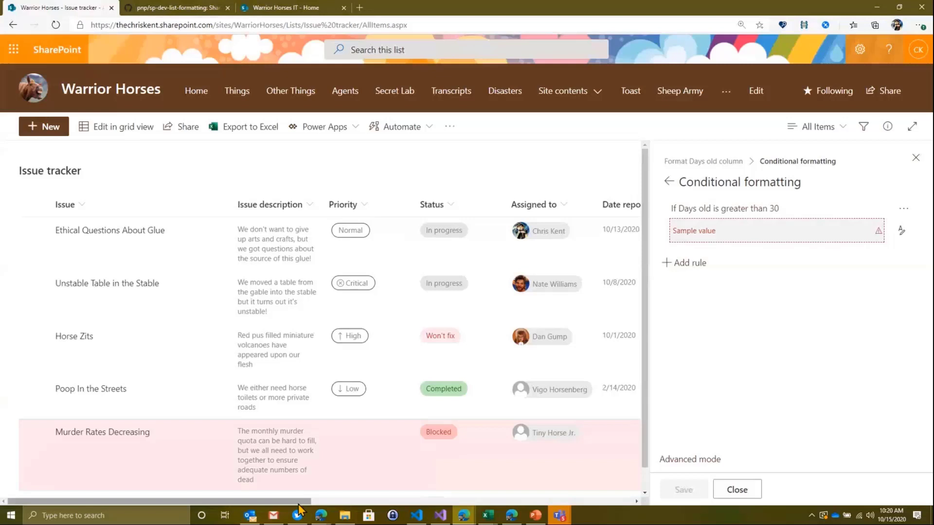
pyautogui.hscroll(3)
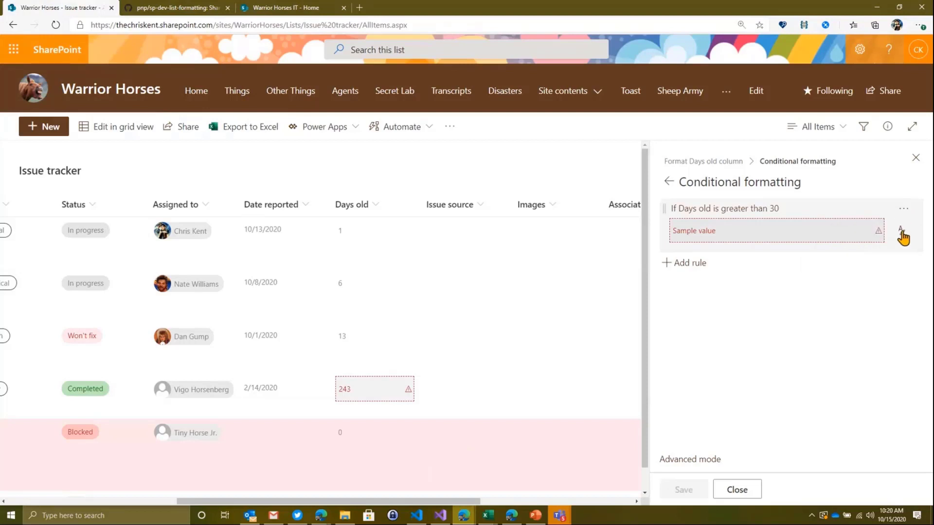
pyautogui.click(901, 232)
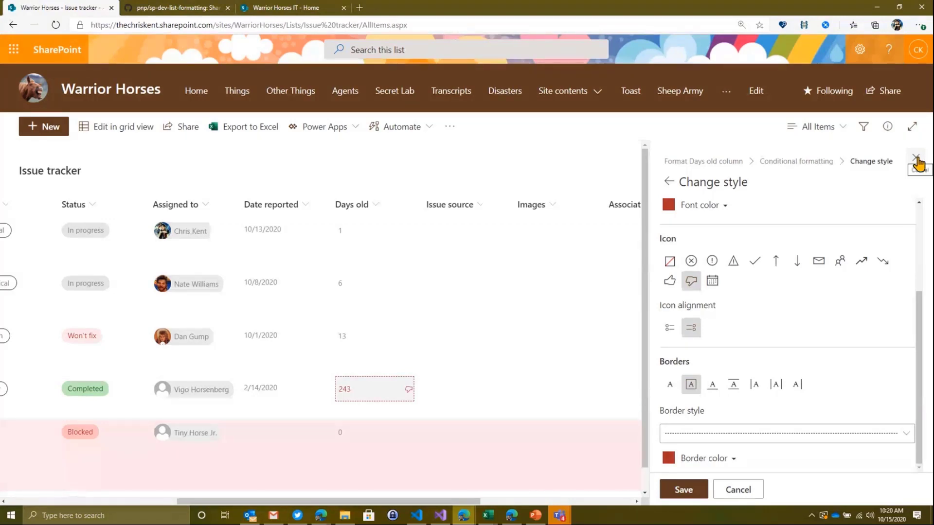
pyautogui.moveTo(215, 244)
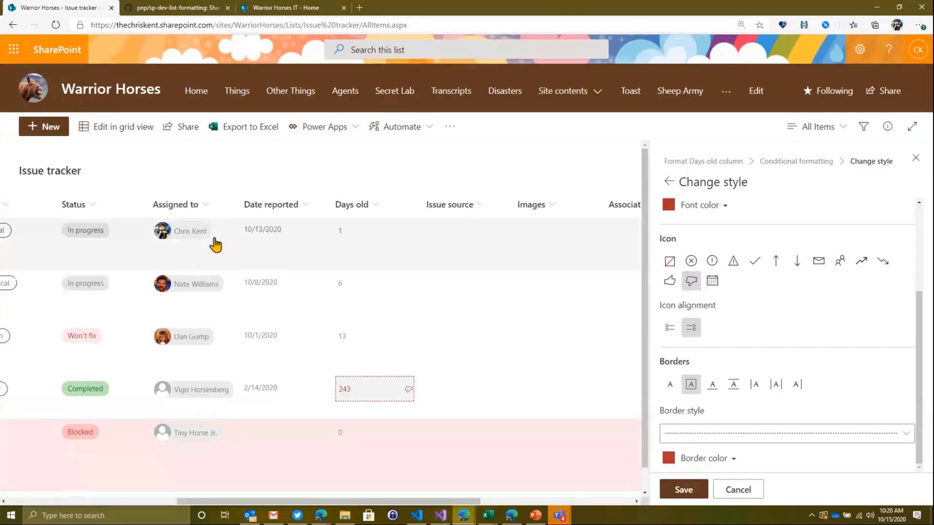
pyautogui.moveTo(738, 199)
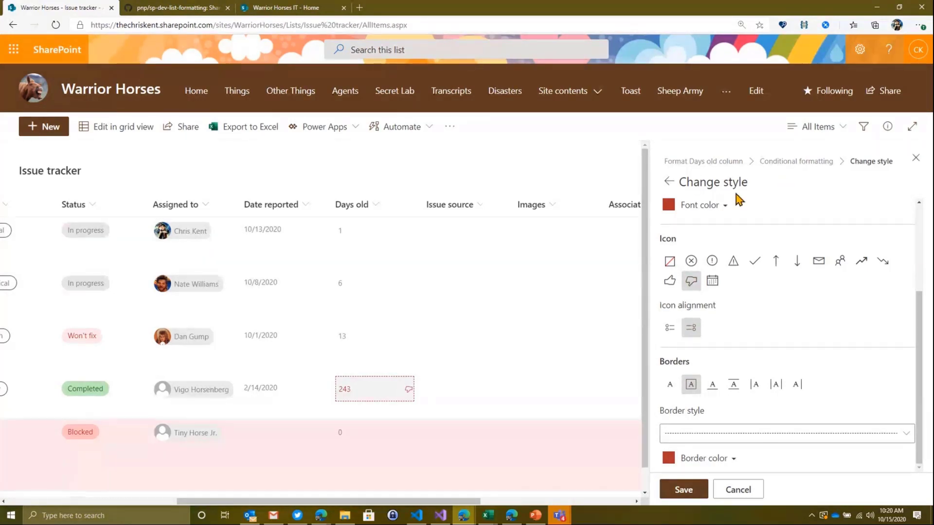
# Enter 10 in the greater-than-30 rule, then cancel so 243 keeps its warning-sign styling.
pyautogui.click(668, 182)
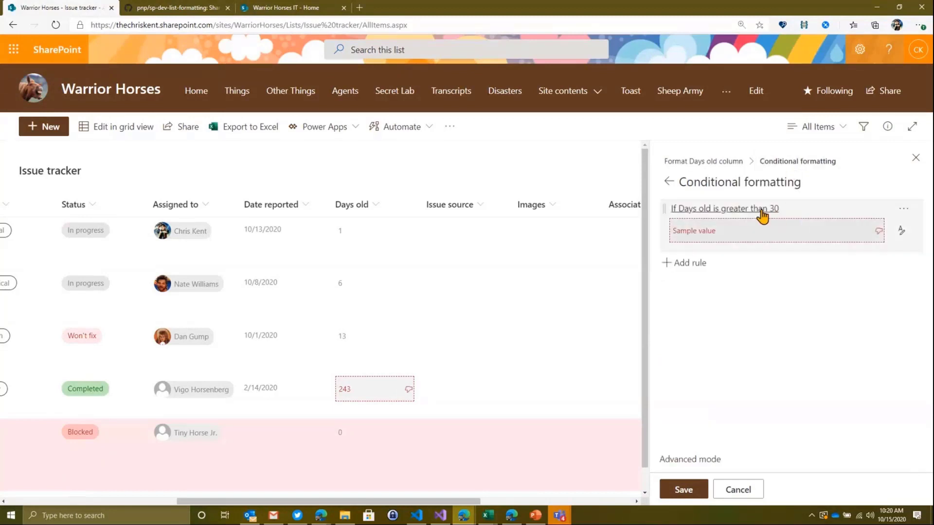
pyautogui.click(723, 208)
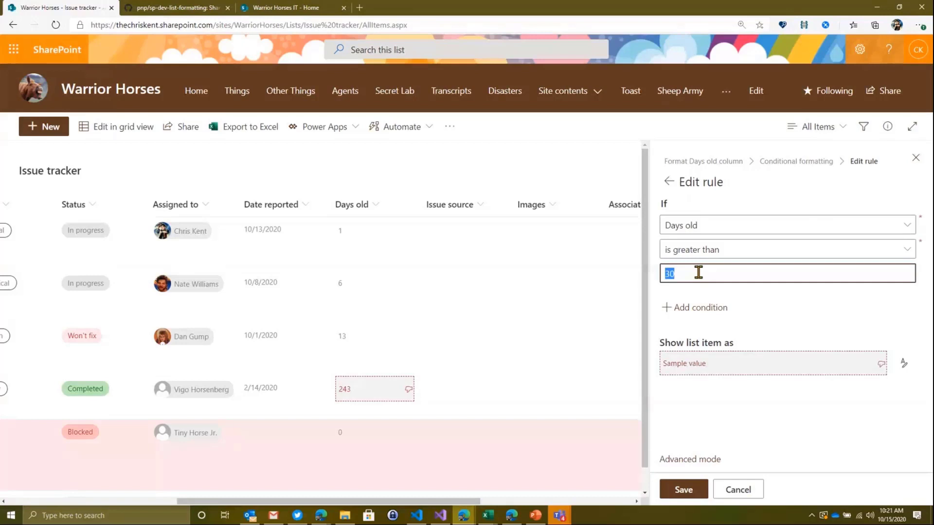
pyautogui.write('10')
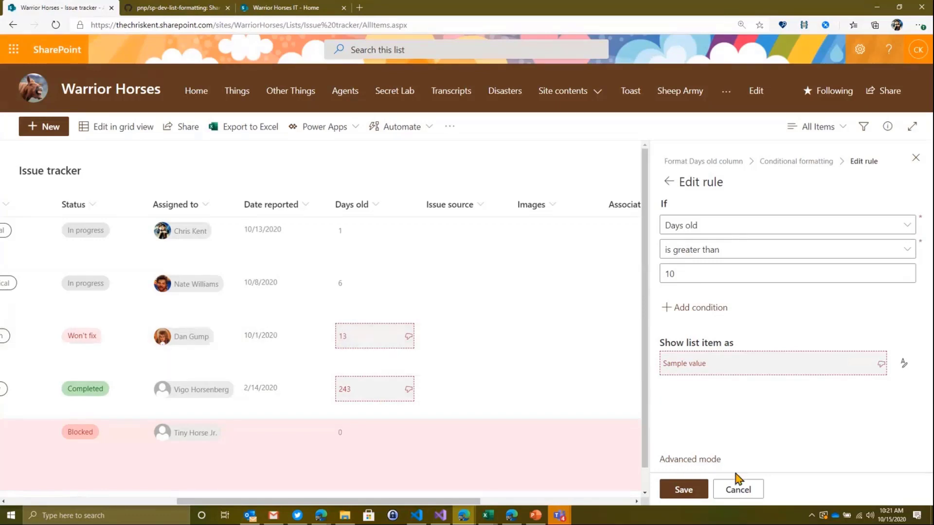
pyautogui.click(738, 490)
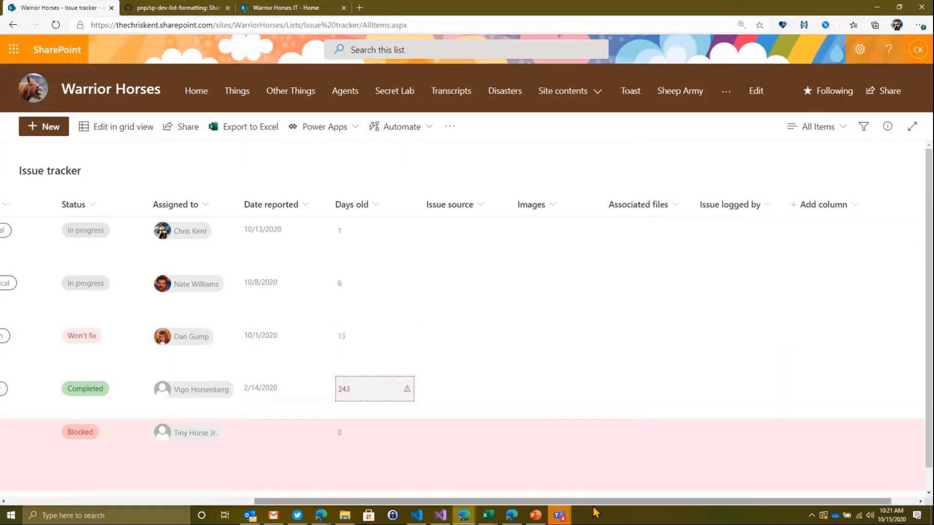
pyautogui.hscroll(-3)
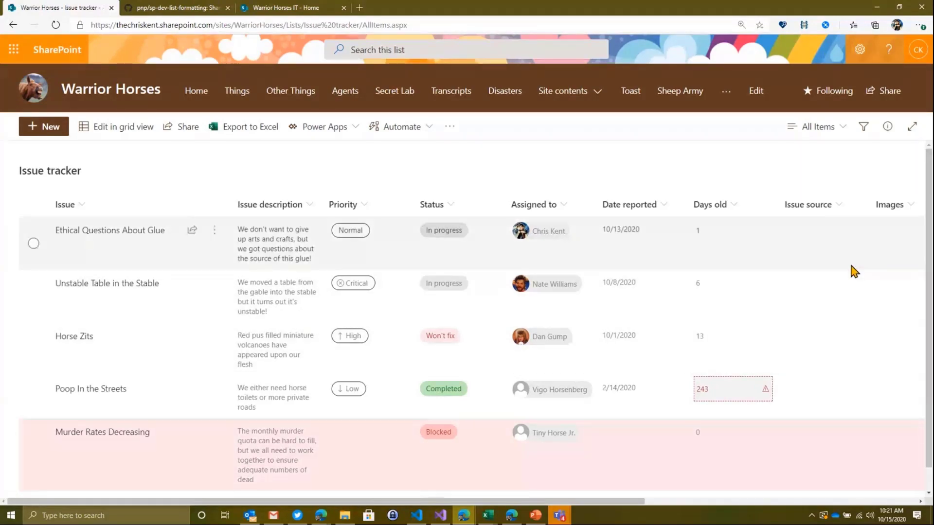
# Show the Issue tracker's views grouped by person, priority and status.
pyautogui.scroll(-3)
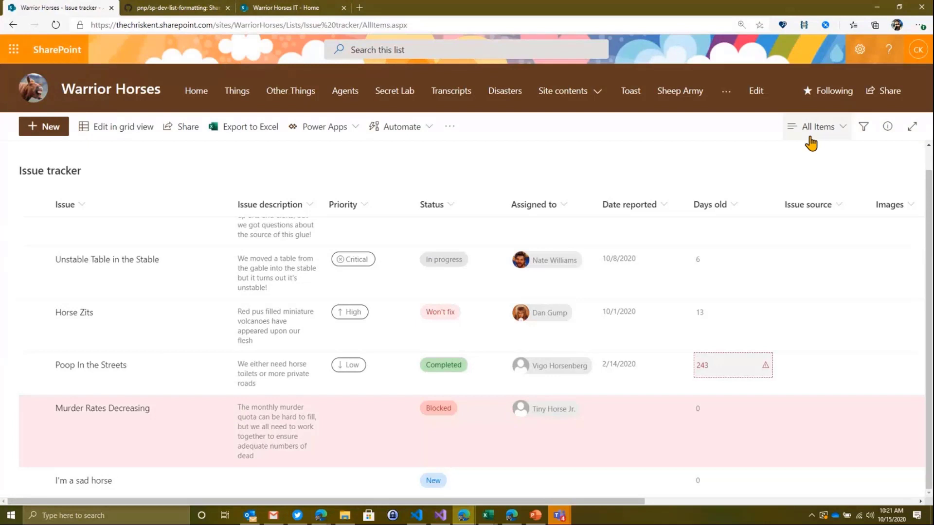
pyautogui.click(817, 127)
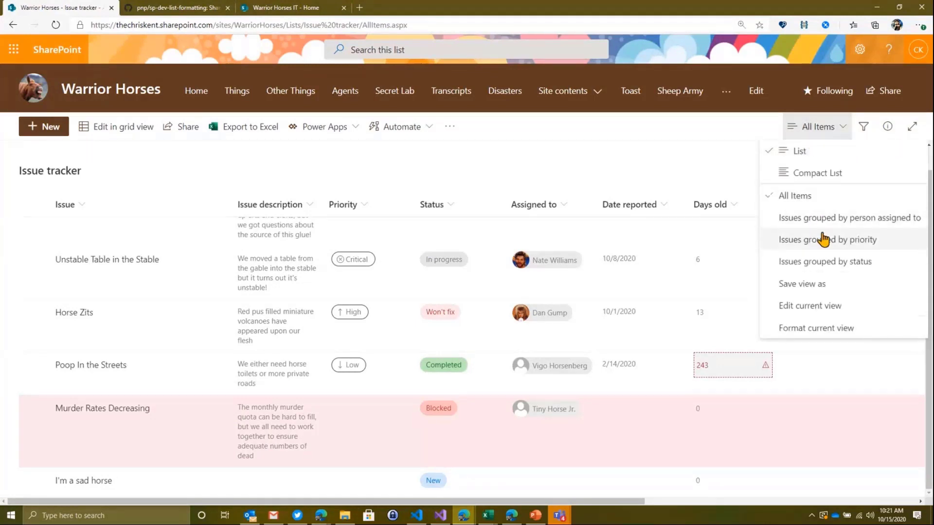
pyautogui.moveTo(826, 261)
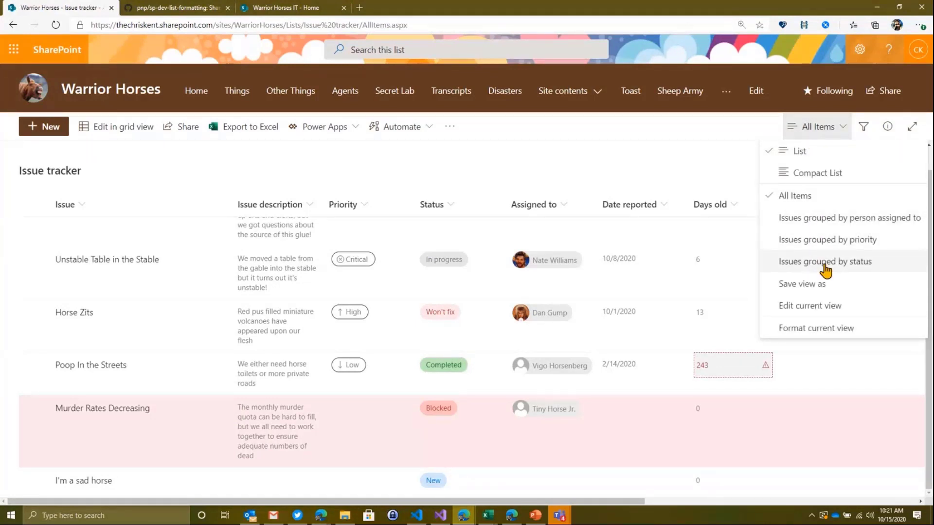
pyautogui.moveTo(586, 177)
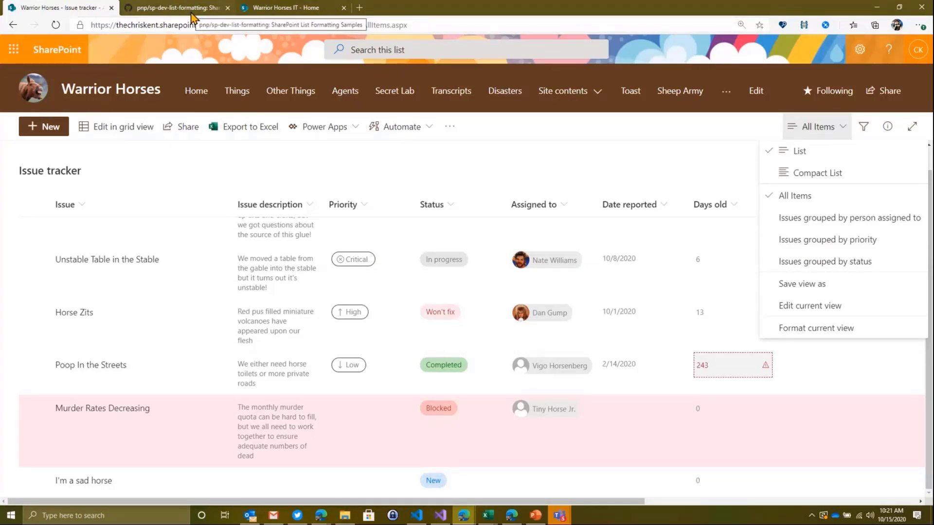
# Open the issue-tracker-planner-cards JSON in the pnp sp-dev-list-formatting repository's view-samples folder.
pyautogui.click(173, 8)
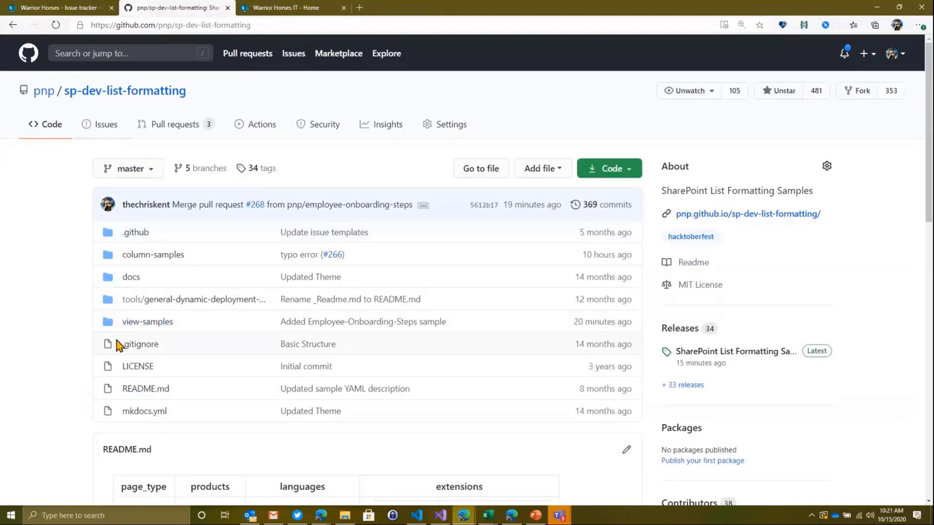
pyautogui.click(147, 321)
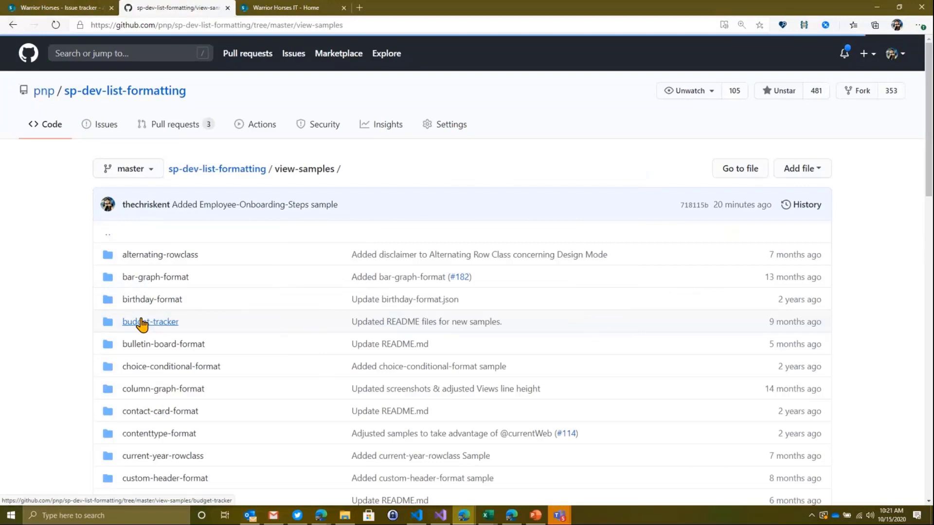
pyautogui.scroll(-3)
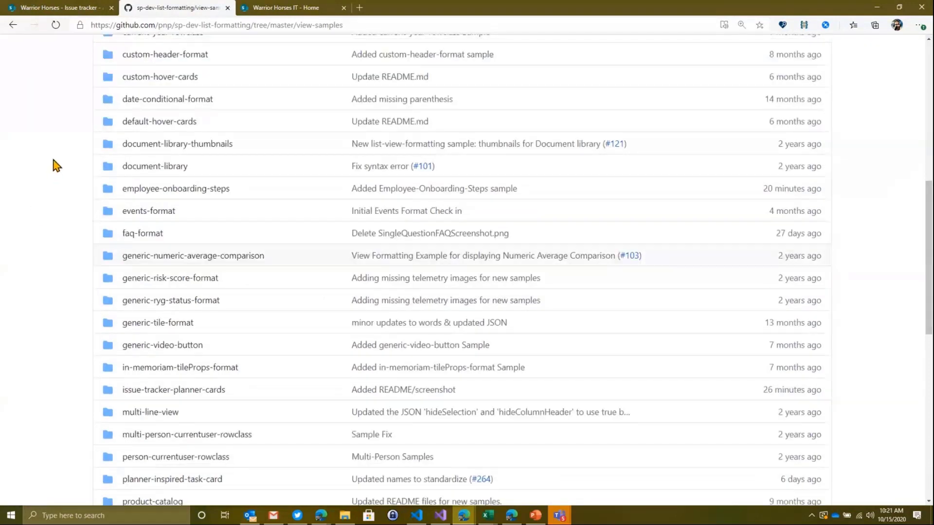
pyautogui.scroll(-3)
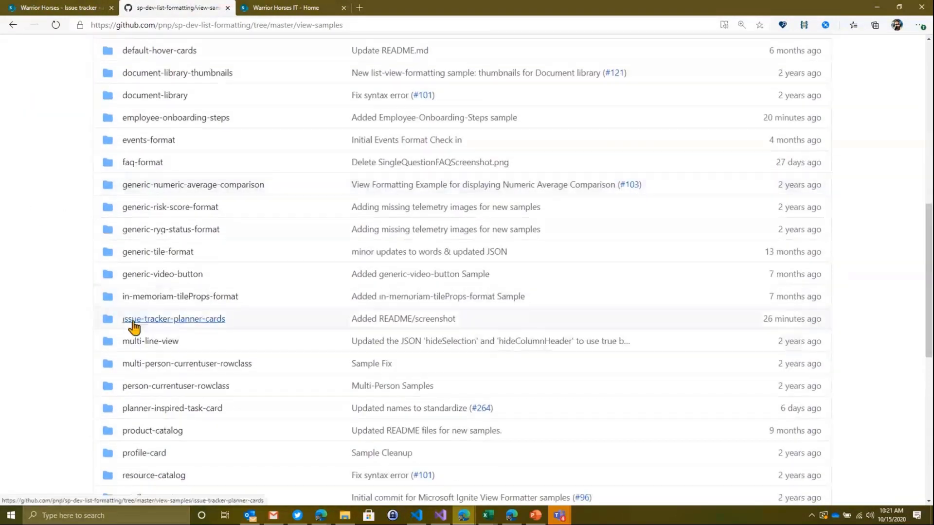
pyautogui.click(173, 319)
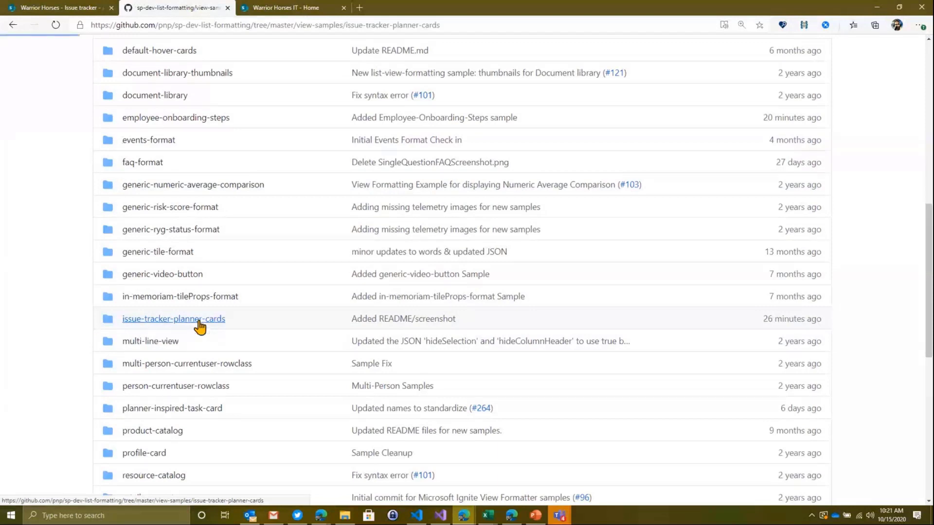
pyautogui.click(173, 319)
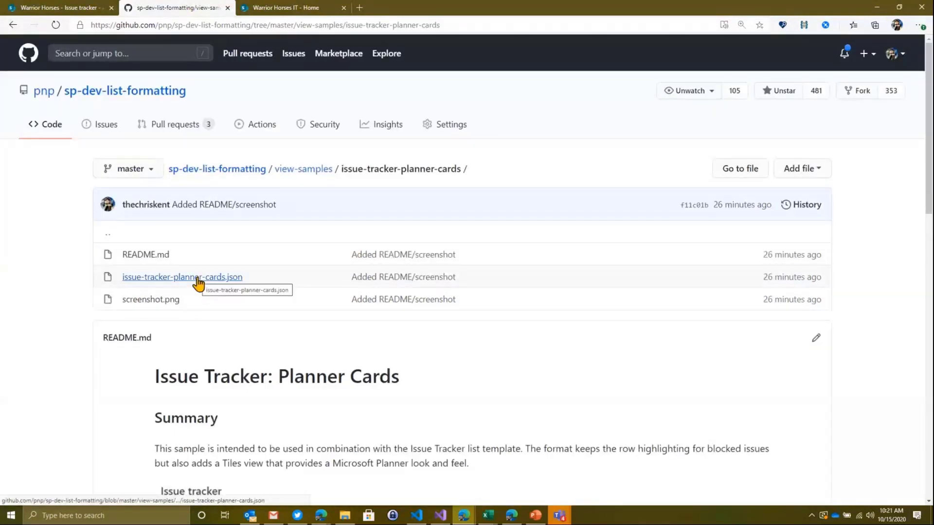
pyautogui.click(182, 276)
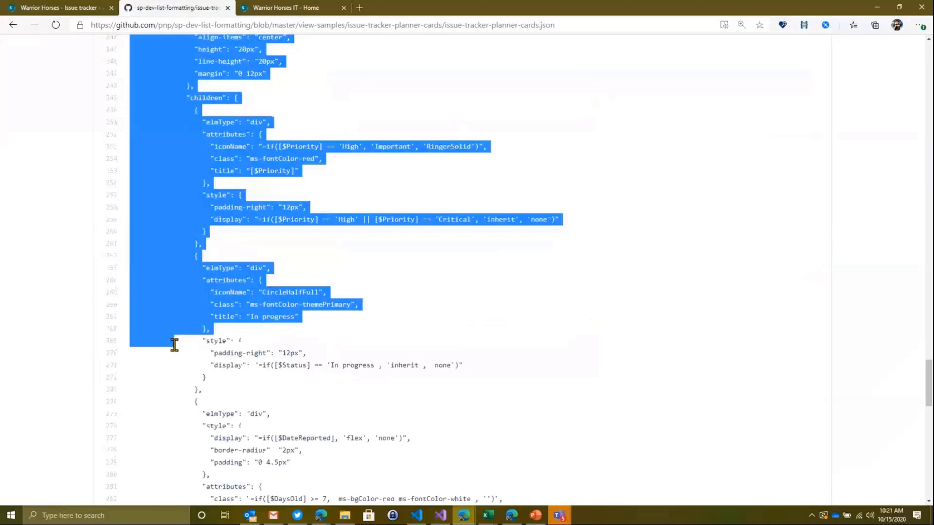
pyautogui.scroll(-3)
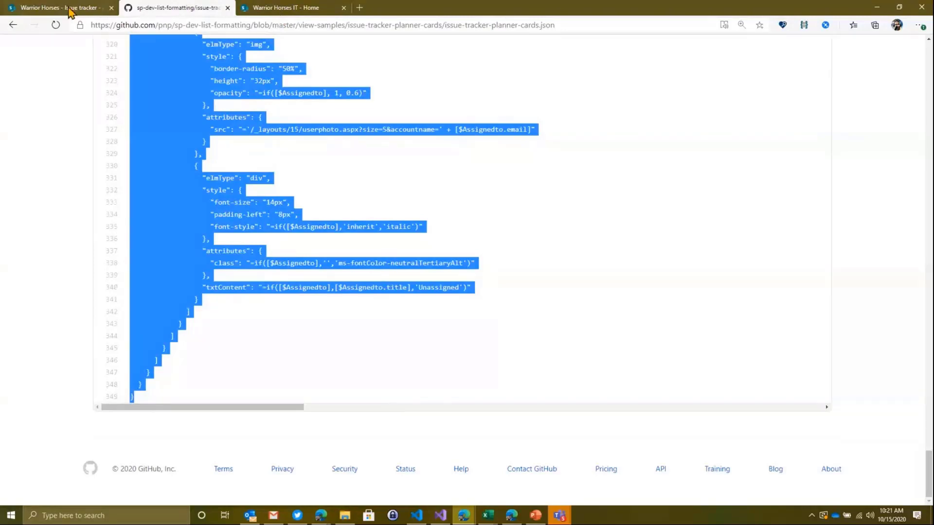
# Paste the planner-cards JSON into Format current view and save it.
pyautogui.click(59, 7)
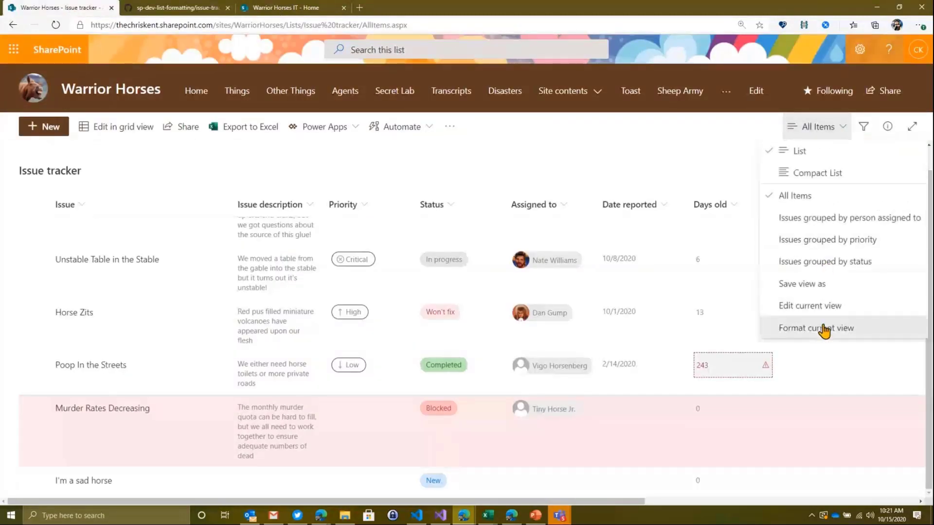
pyautogui.click(816, 328)
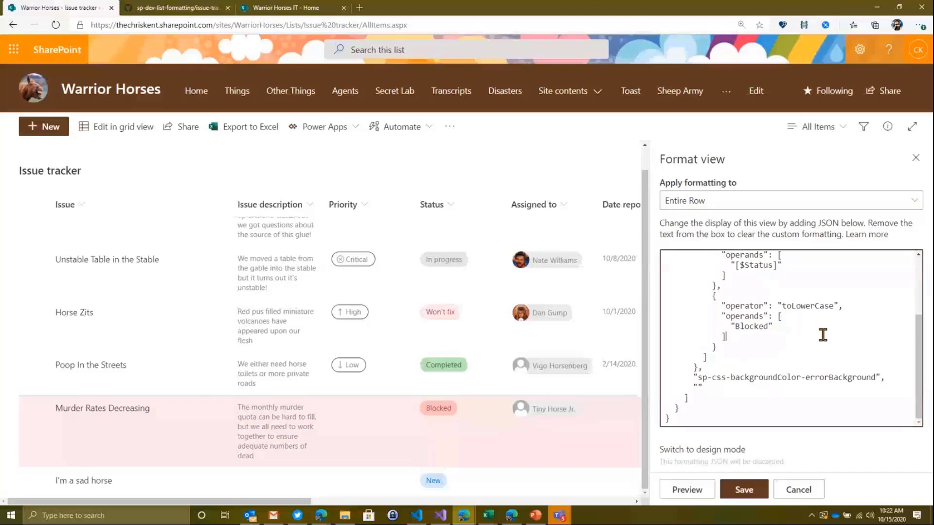
pyautogui.scroll(-3)
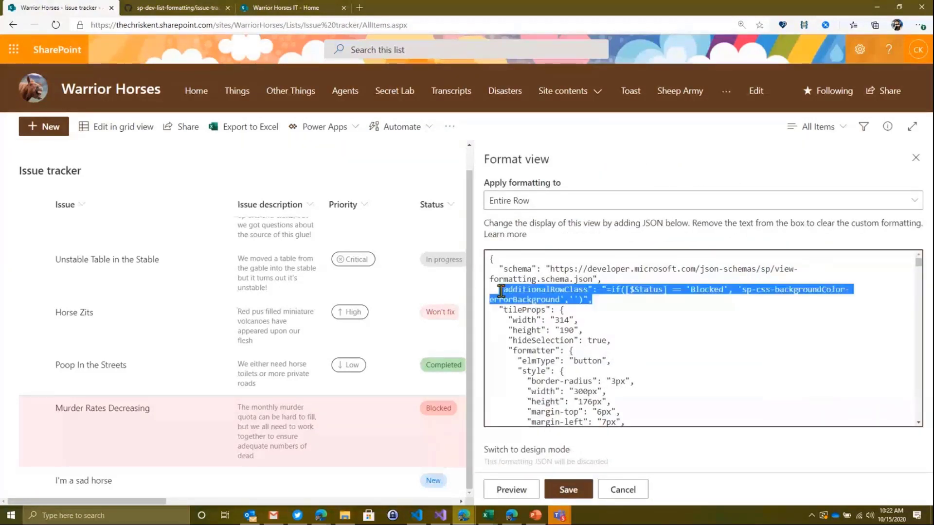
pyautogui.click(434, 391)
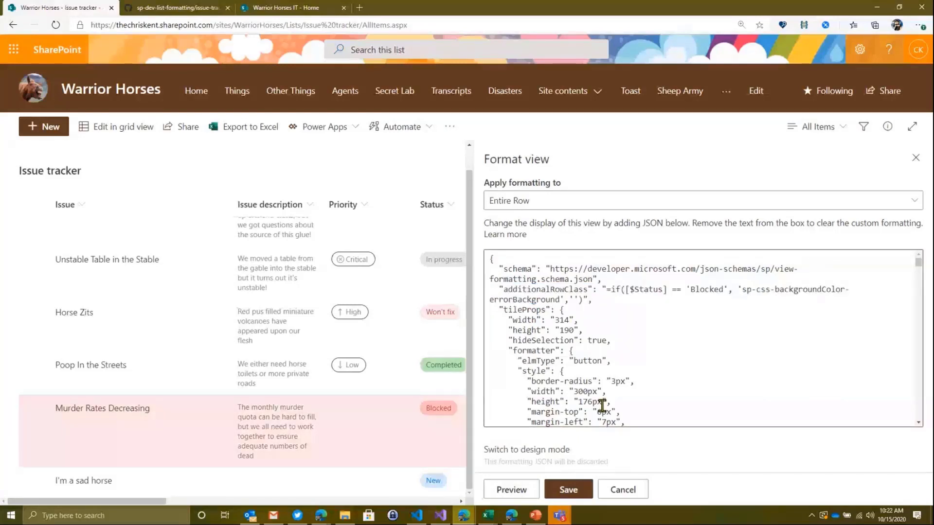
pyautogui.click(567, 489)
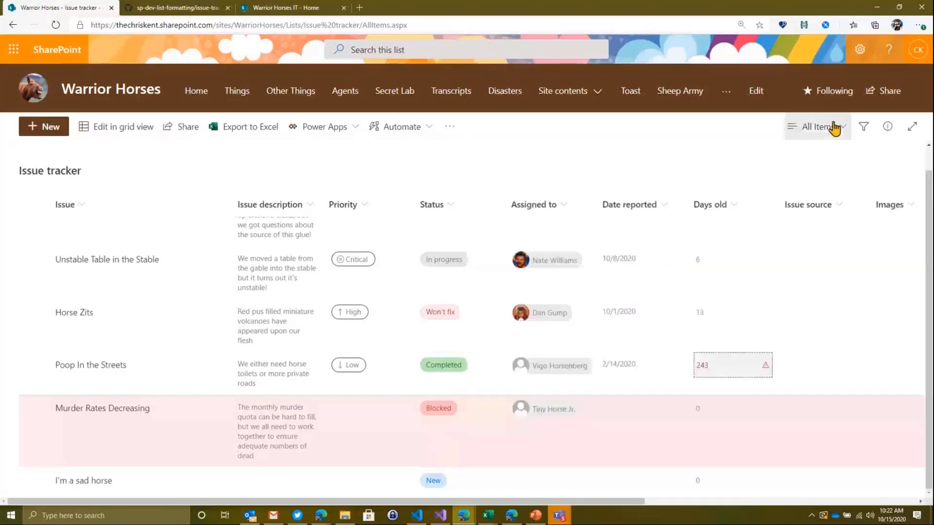
# Switch to the Tiles layout and open the Unstable Table in the Stable card's details.
pyautogui.click(820, 127)
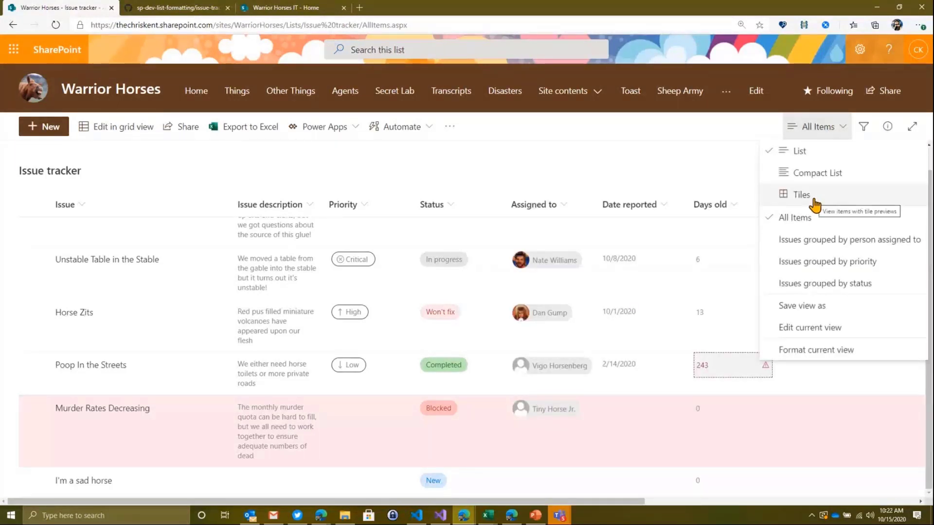
pyautogui.click(801, 195)
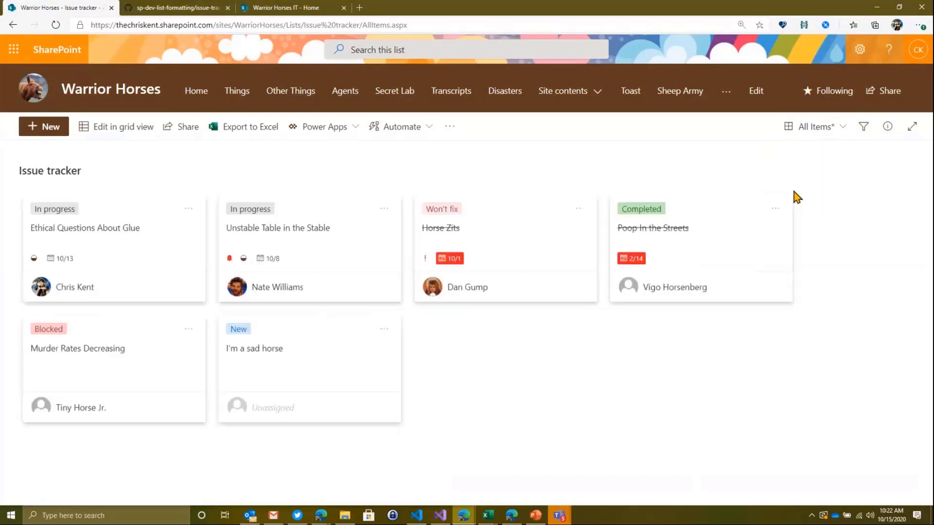
pyautogui.moveTo(788, 371)
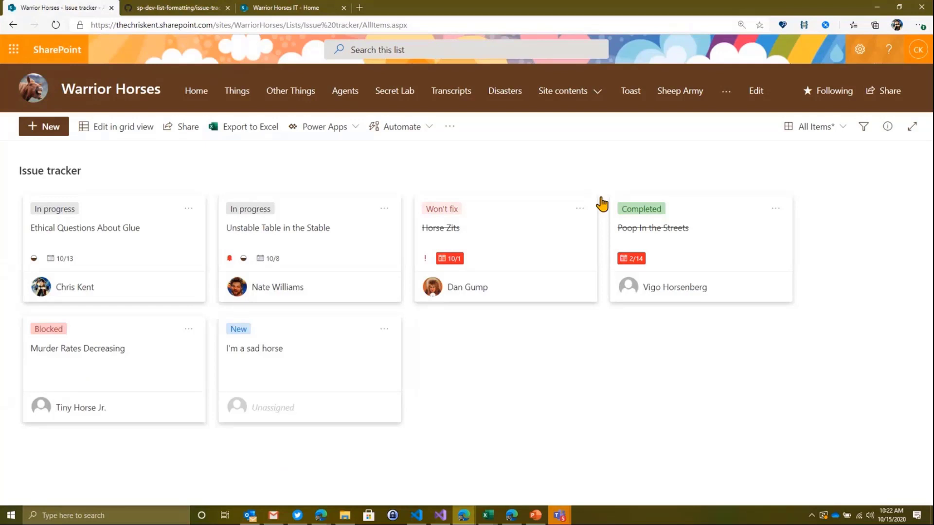
pyautogui.moveTo(589, 416)
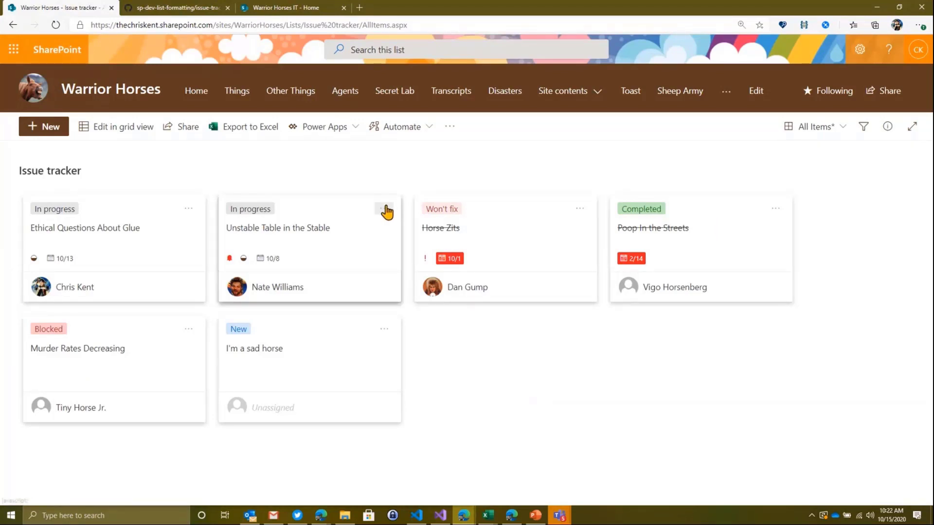
pyautogui.click(384, 209)
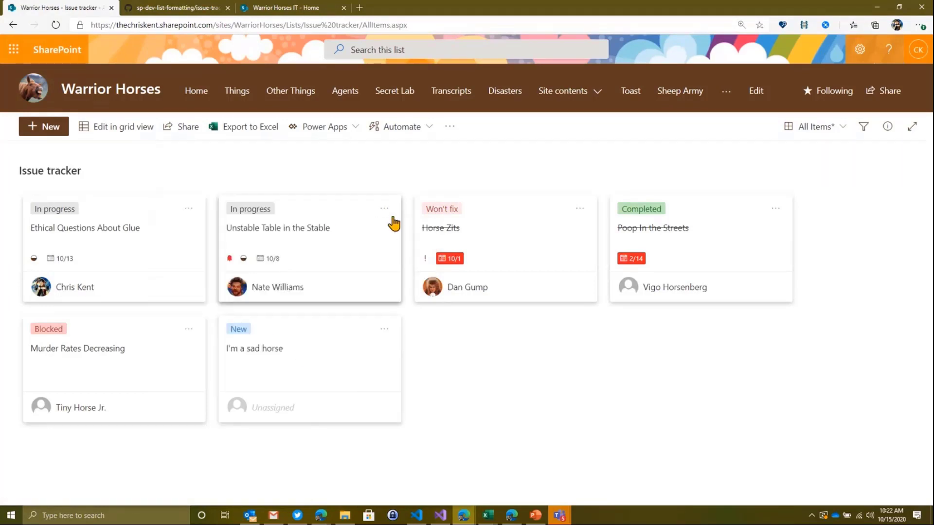
pyautogui.click(278, 227)
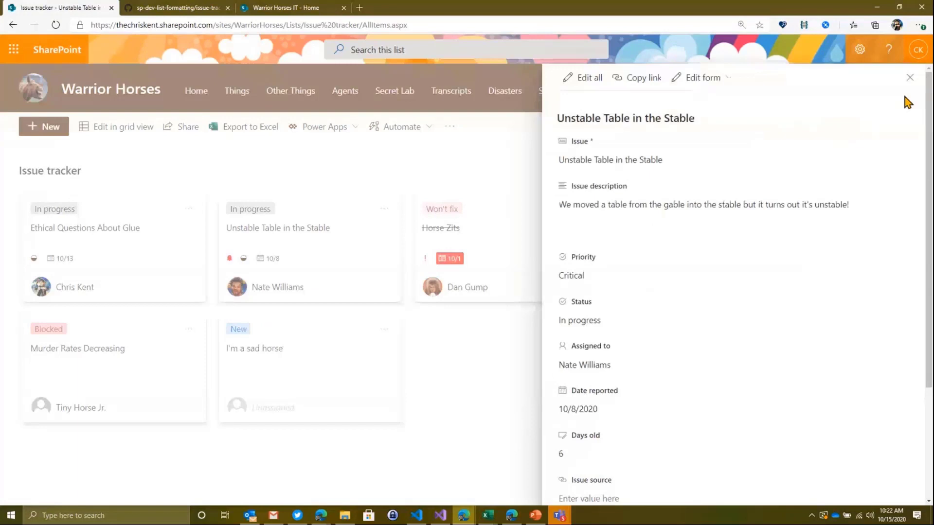
pyautogui.moveTo(639, 357)
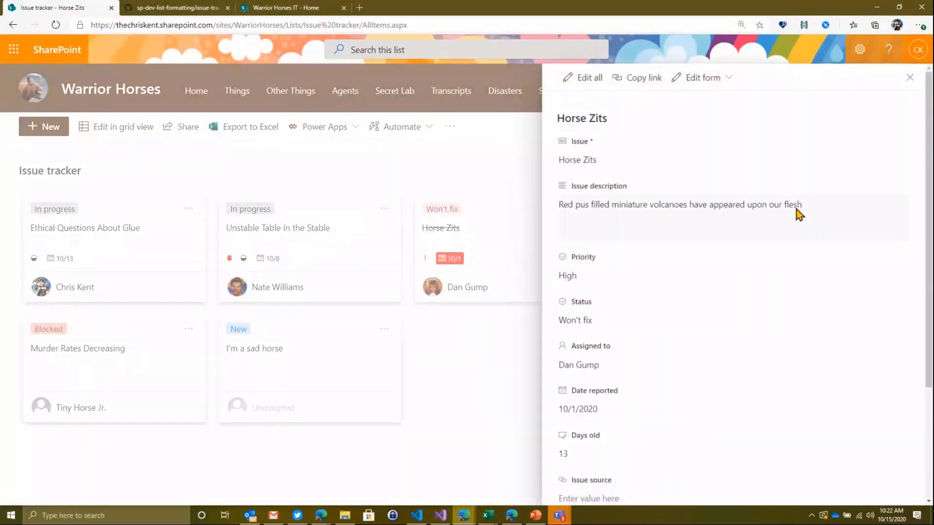
# Close the Horse Zits details pane and list the view options again.
pyautogui.click(911, 78)
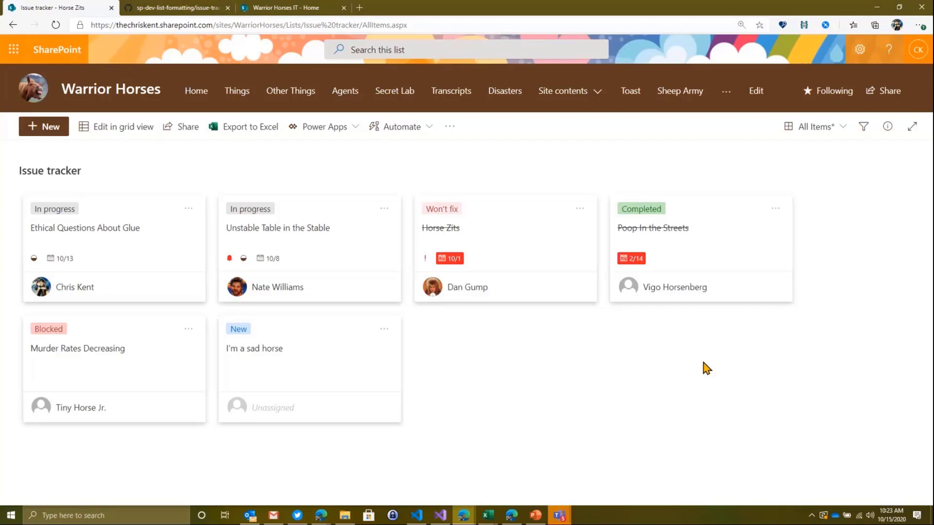
pyautogui.click(811, 126)
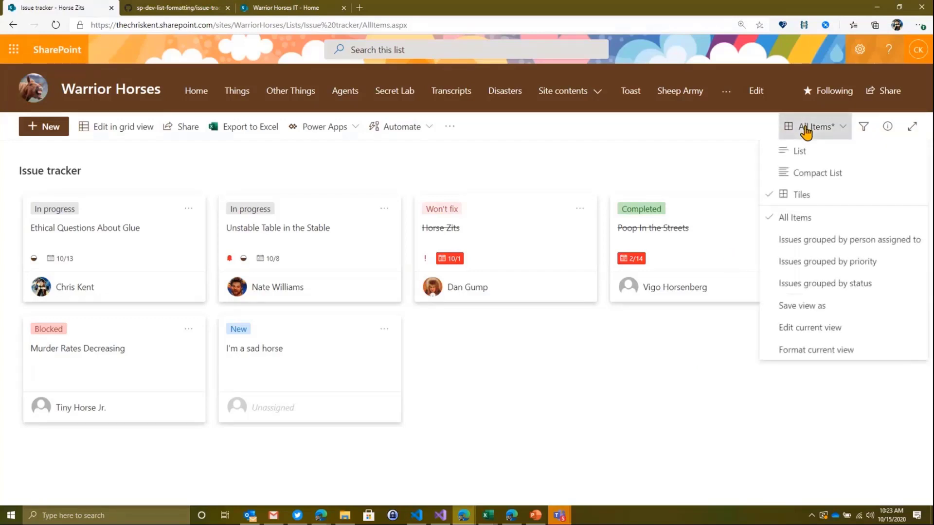
pyautogui.moveTo(799, 150)
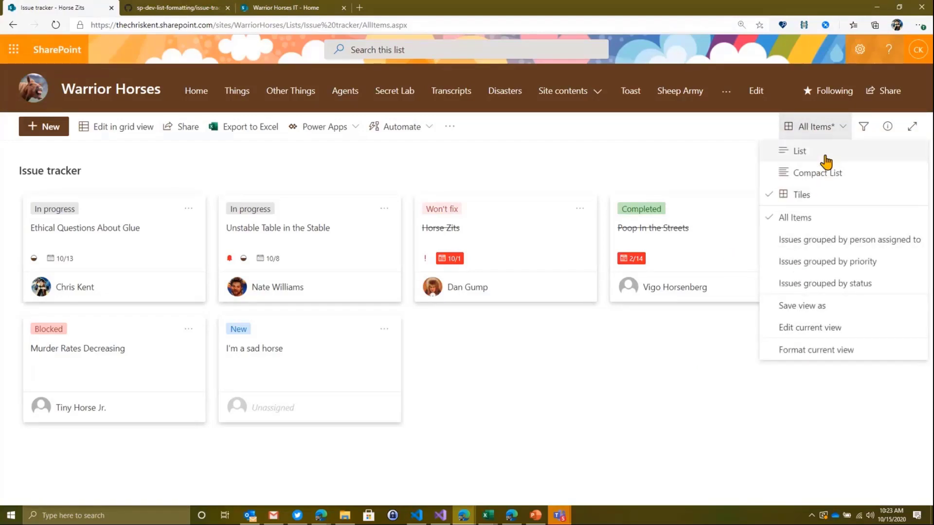
# Return the Issue tracker to List layout and go to the Warrior Horses IT home site.
pyautogui.click(800, 151)
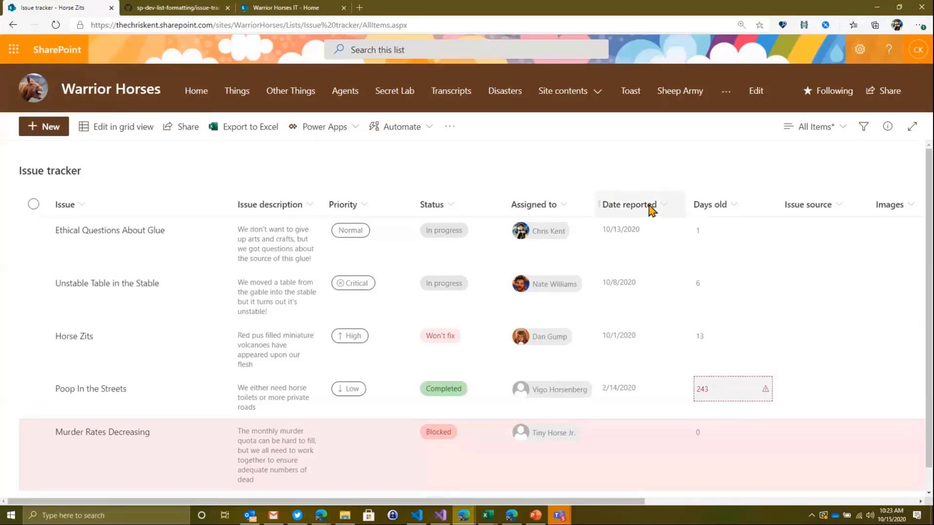
pyautogui.moveTo(628, 211)
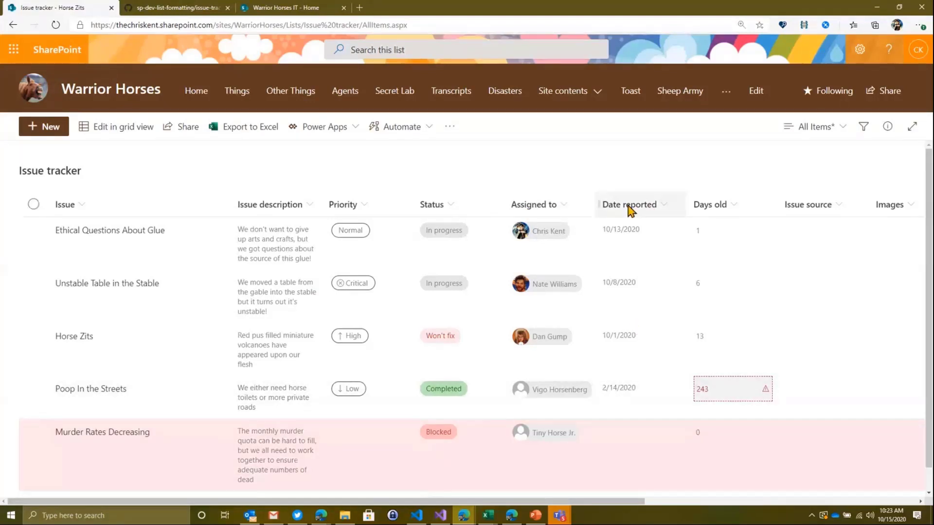
pyautogui.moveTo(601, 162)
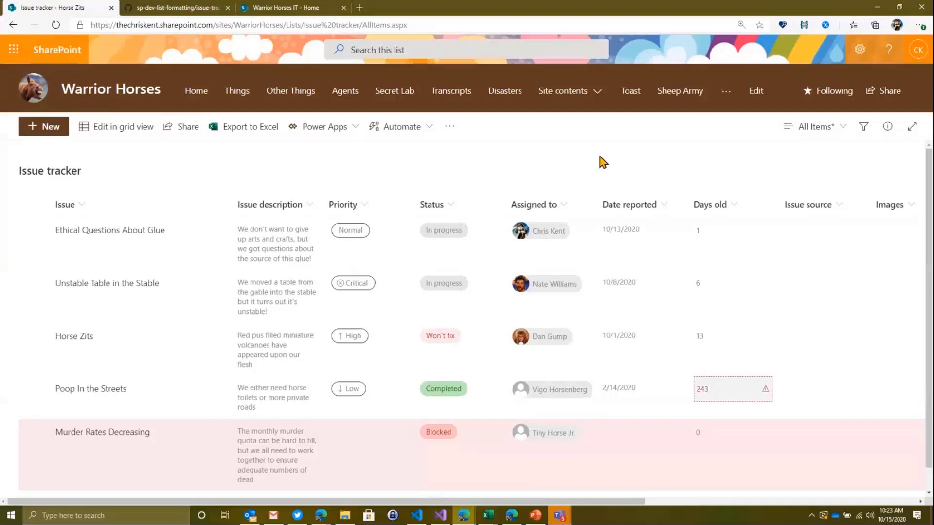
pyautogui.moveTo(598, 158)
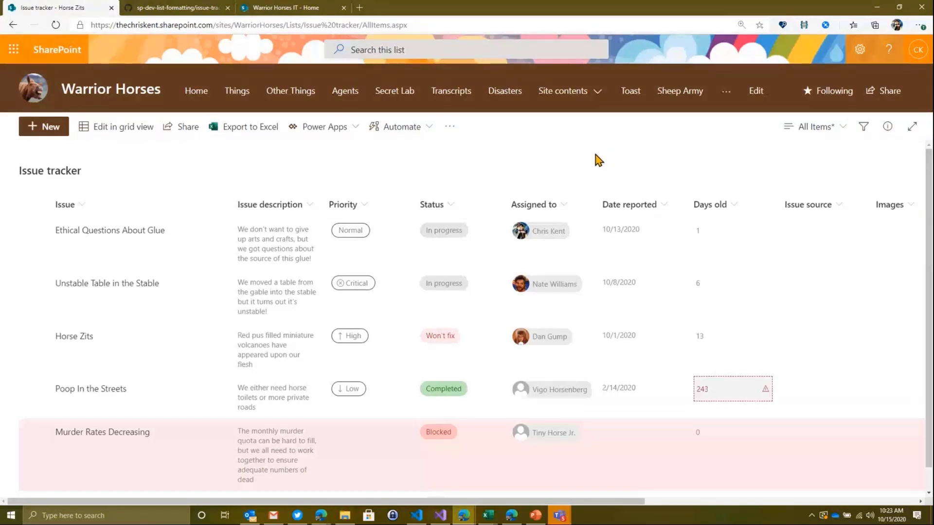
pyautogui.moveTo(598, 188)
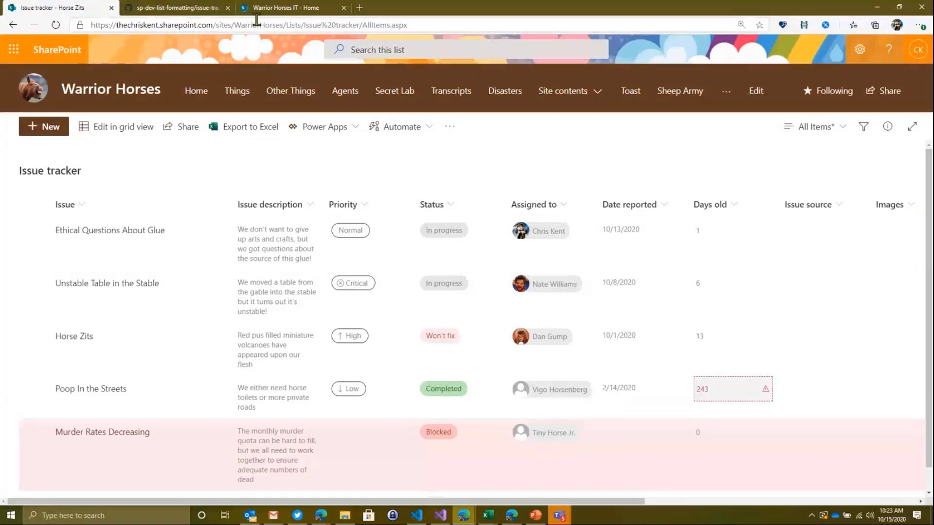
pyautogui.click(292, 8)
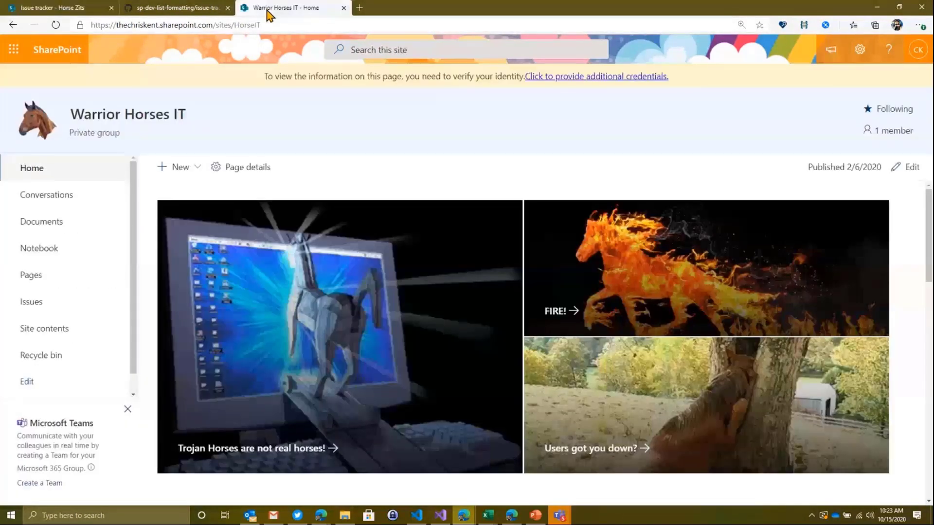
pyautogui.moveTo(179, 166)
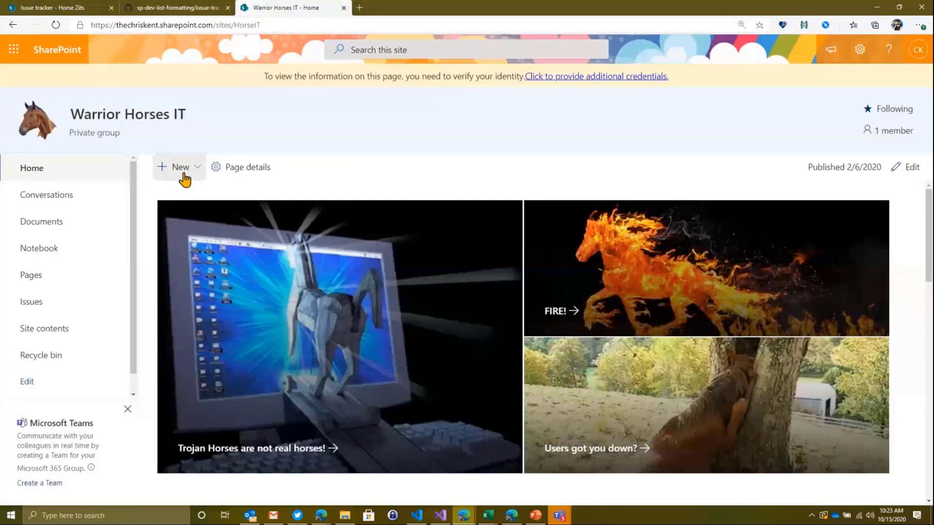
# Create a new Employee onboarding list from its template on the Warrior Horses IT site.
pyautogui.click(179, 166)
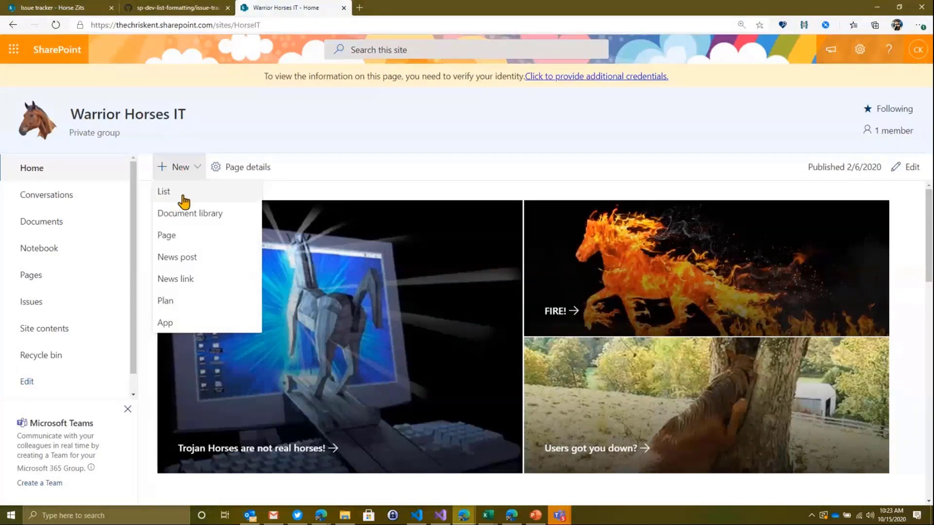
pyautogui.click(164, 191)
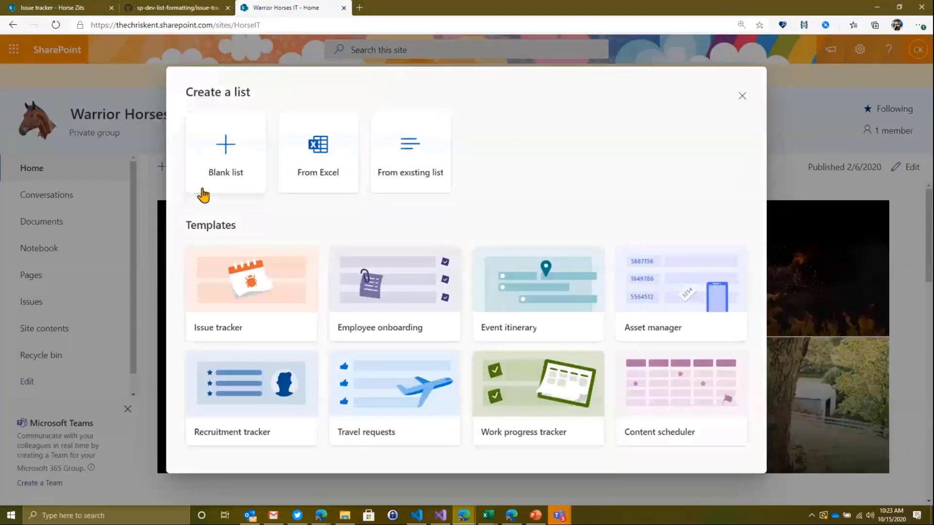
pyautogui.moveTo(399, 275)
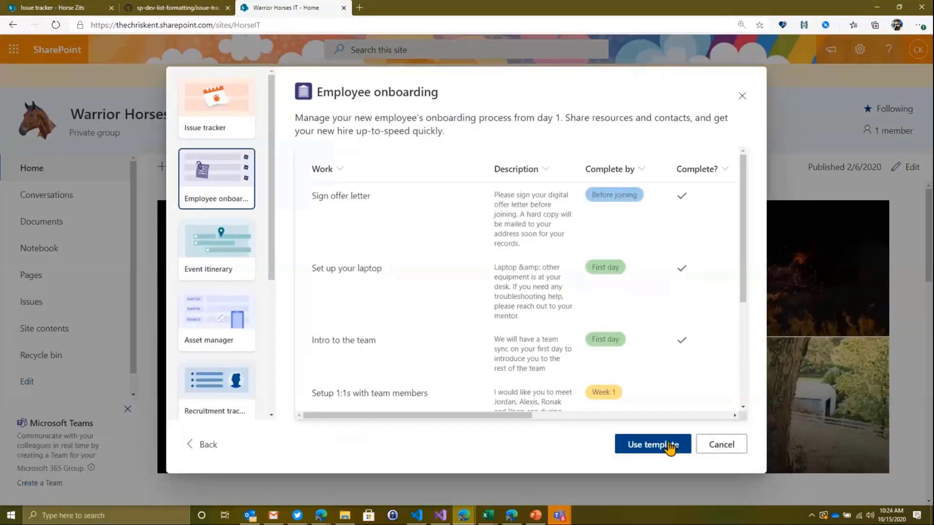
pyautogui.click(652, 445)
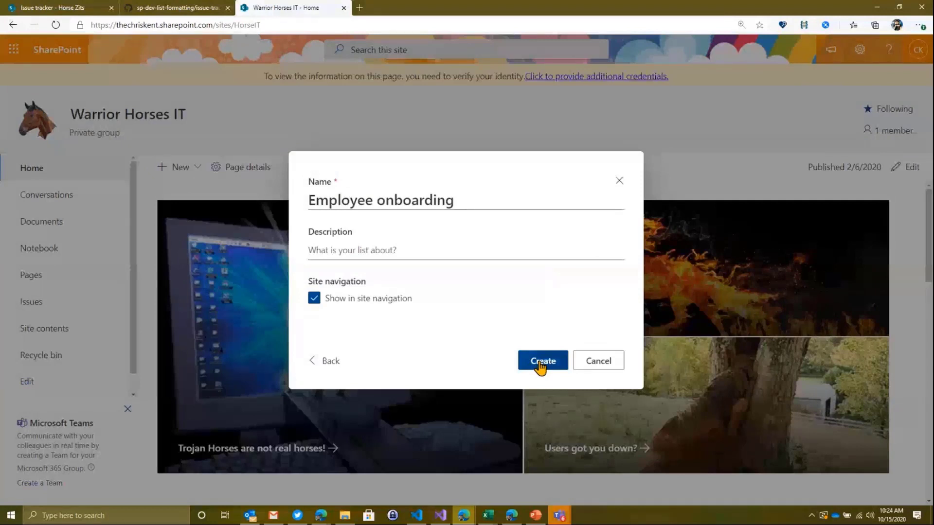
pyautogui.click(542, 361)
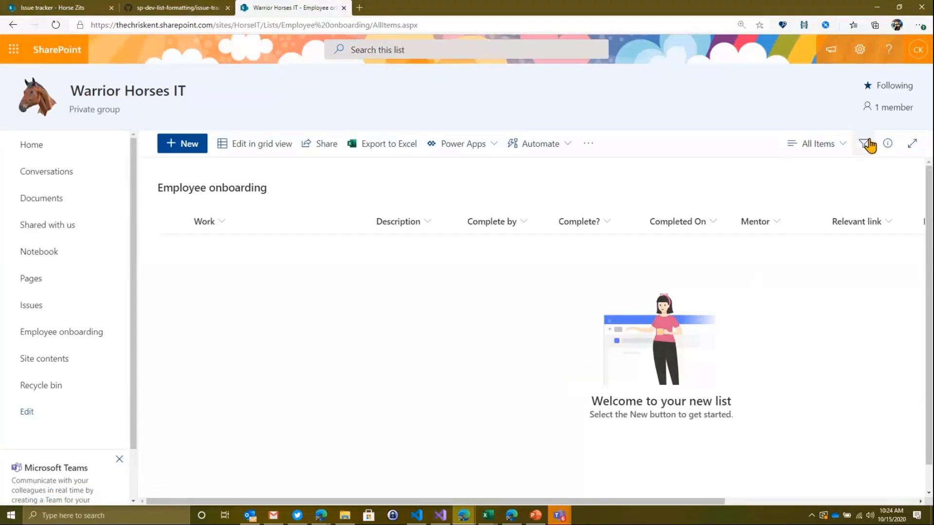
pyautogui.click(57, 7)
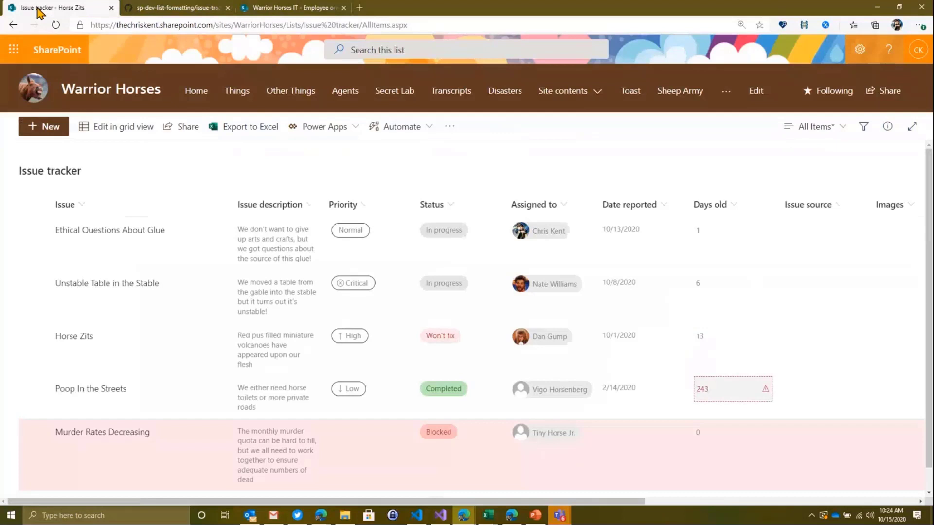
# Open the existing Employee onboarding list from site navigation and scroll through its sample tasks.
pyautogui.click(812, 127)
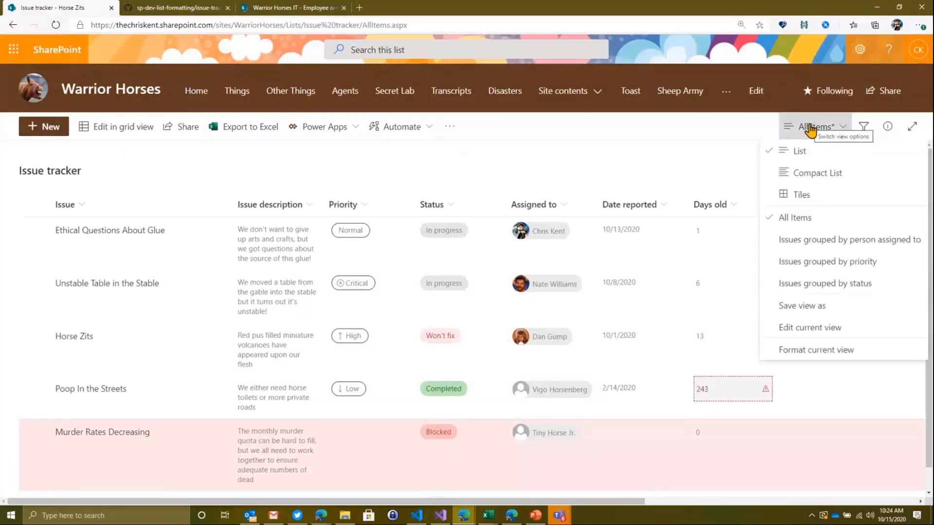
pyautogui.click(726, 91)
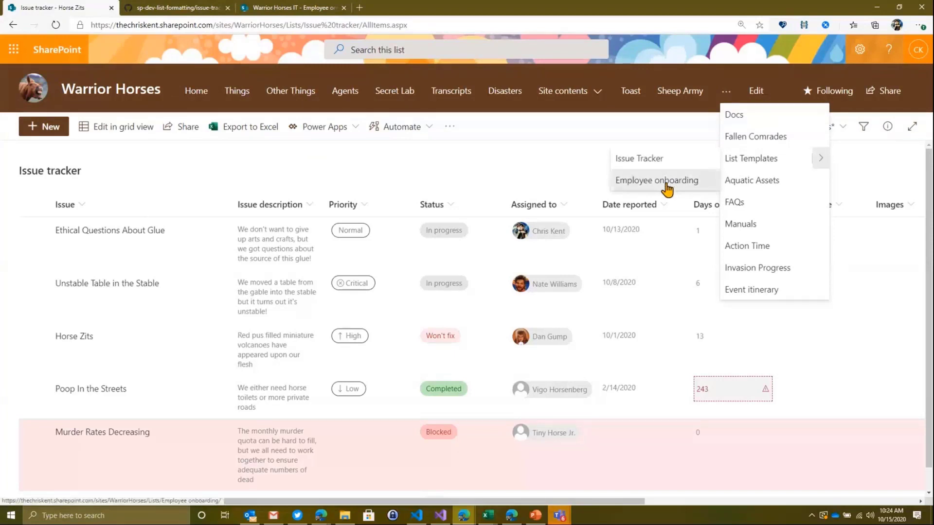
pyautogui.click(656, 180)
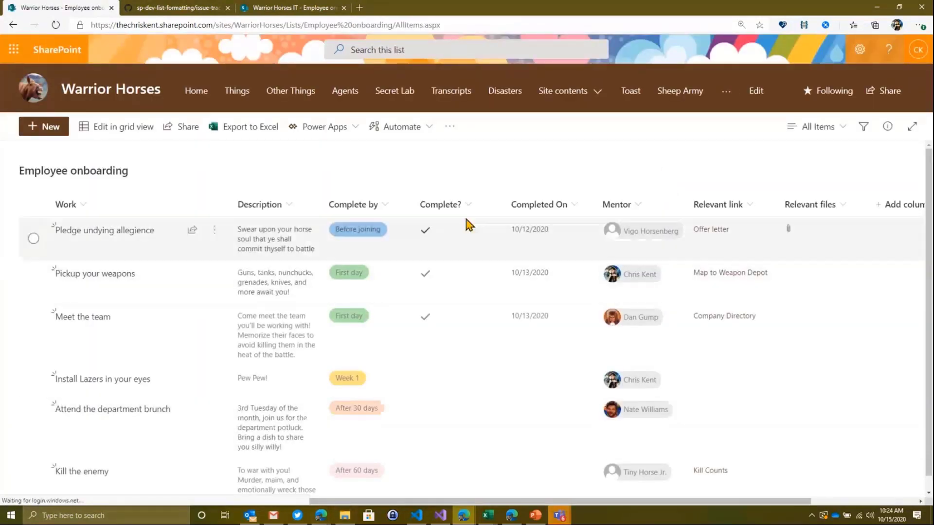
pyautogui.scroll(-3)
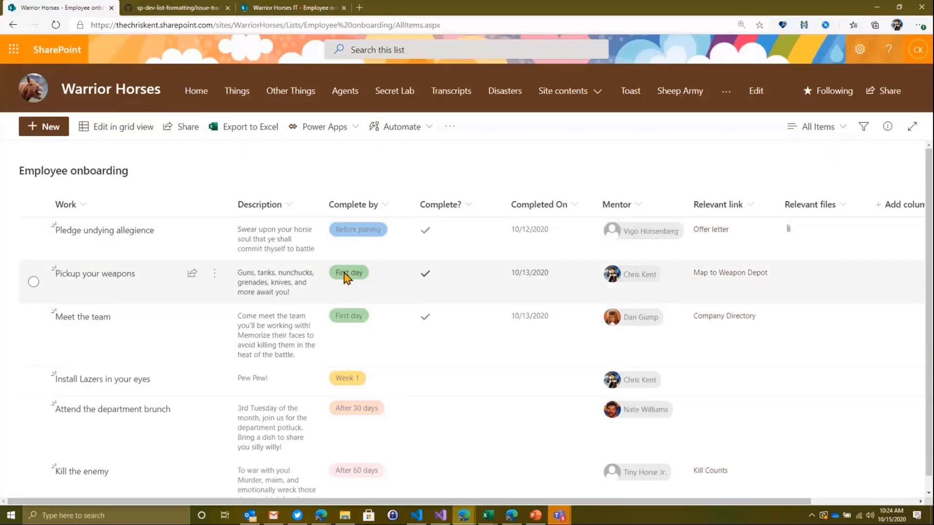
pyautogui.moveTo(410, 195)
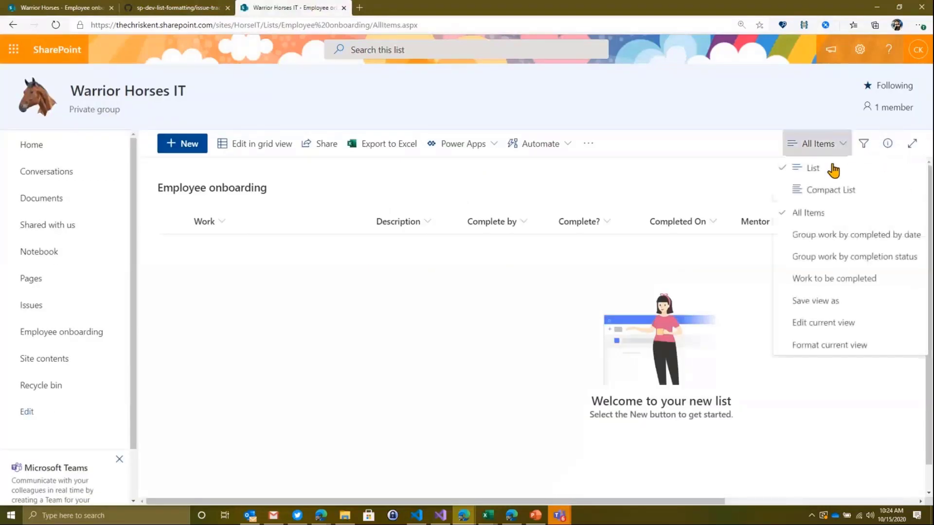
# Open Format current view in Advanced mode and examine the HTML-escaped, invalid formatting JSON.
pyautogui.click(828, 344)
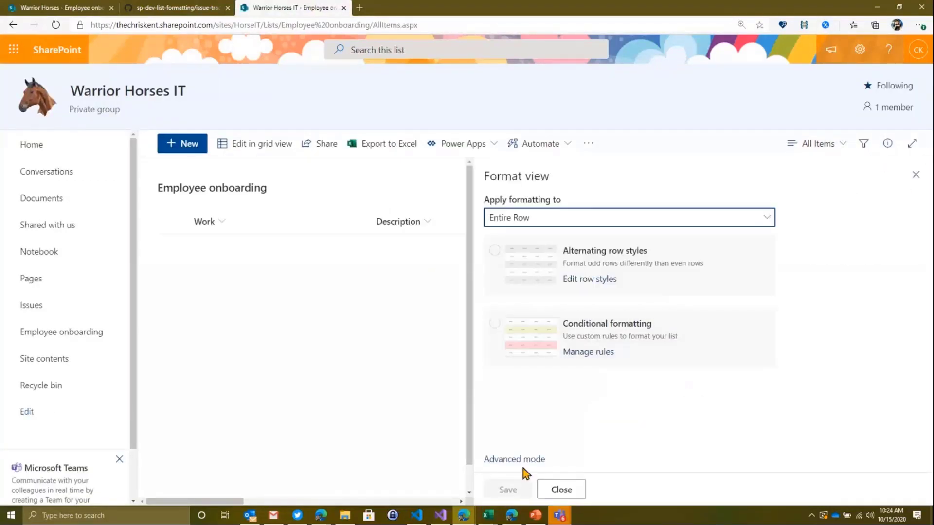
pyautogui.click(513, 459)
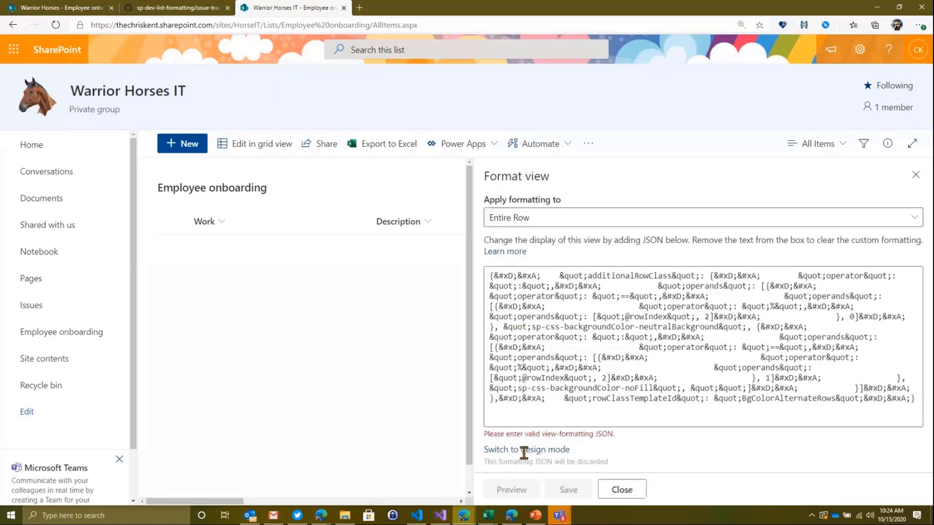
pyautogui.moveTo(580, 363)
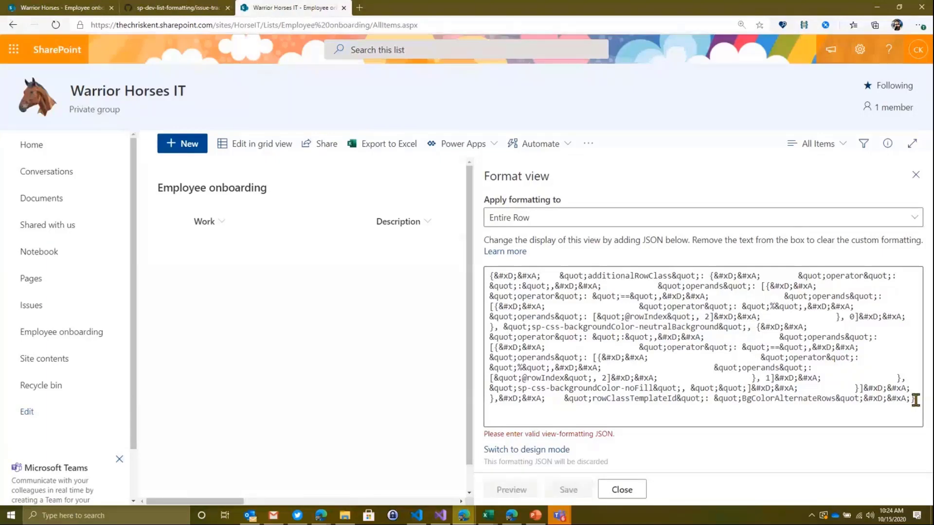
pyautogui.press('ctrl+a')
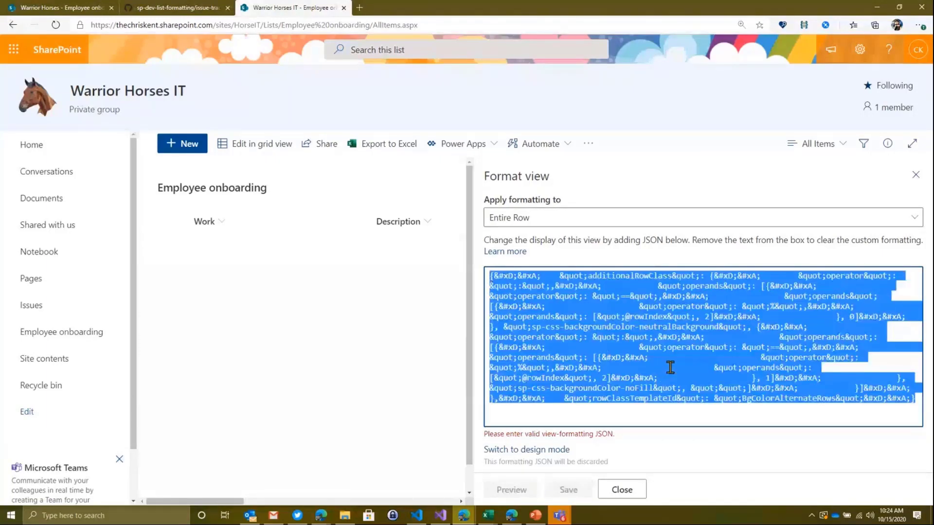
pyautogui.click(649, 384)
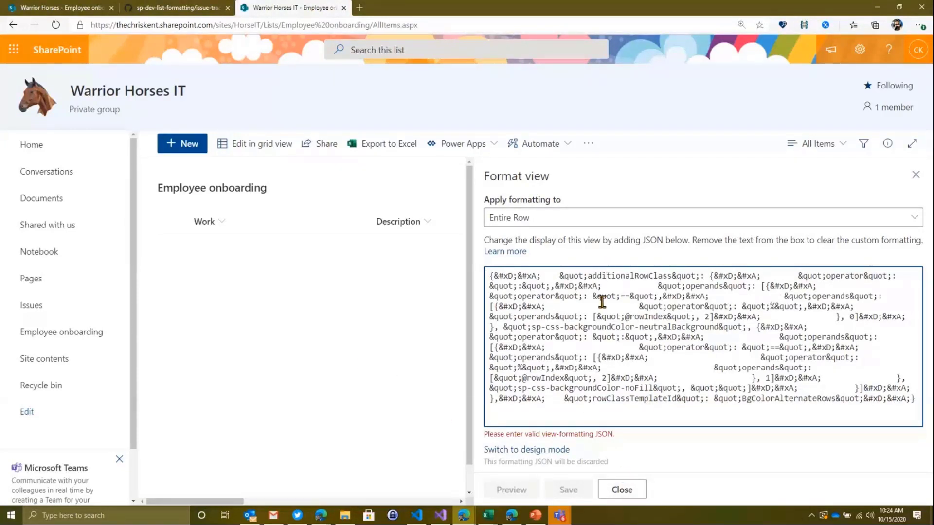
pyautogui.click(622, 490)
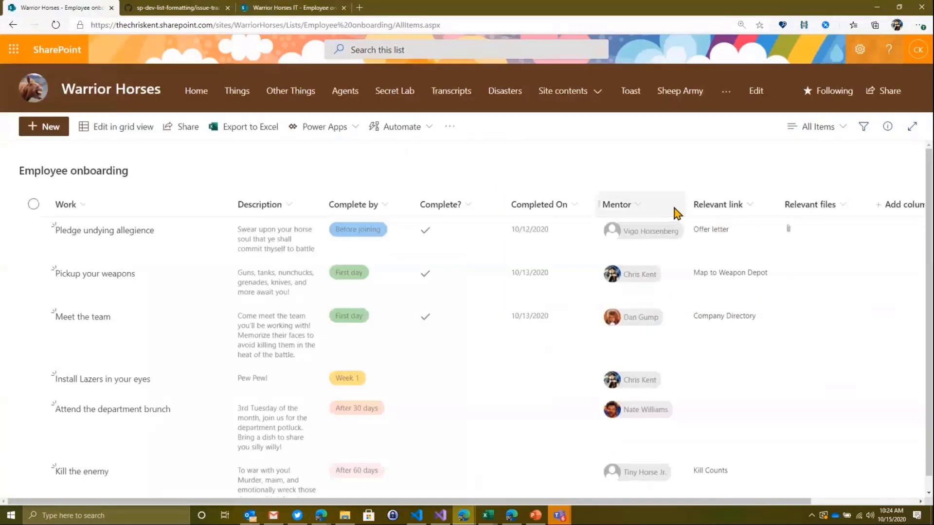
# Open the original list's All Items view formatting in Advanced mode, finding no custom JSON.
pyautogui.click(816, 127)
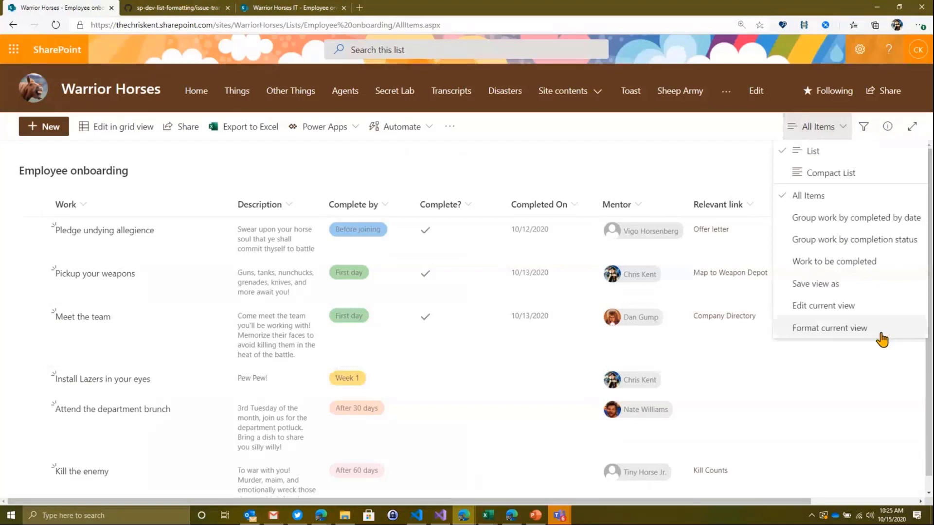
pyautogui.click(829, 328)
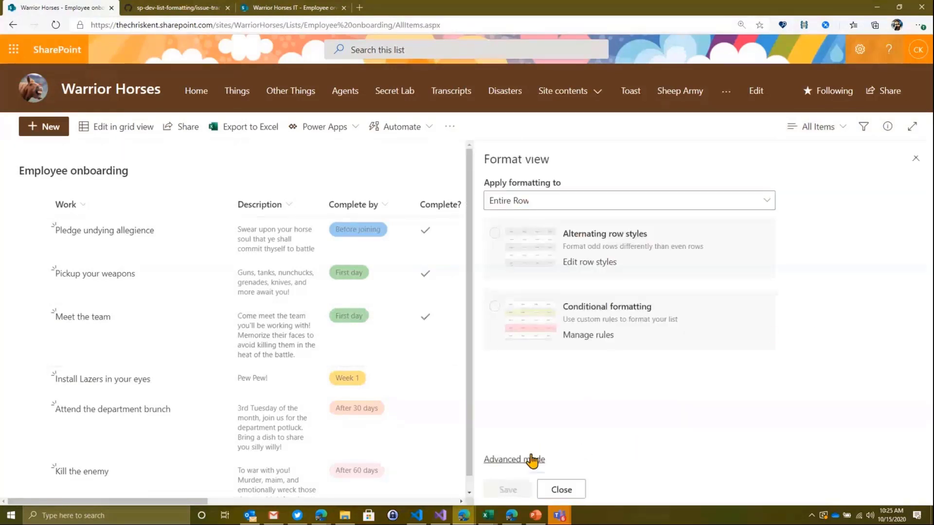
pyautogui.click(513, 460)
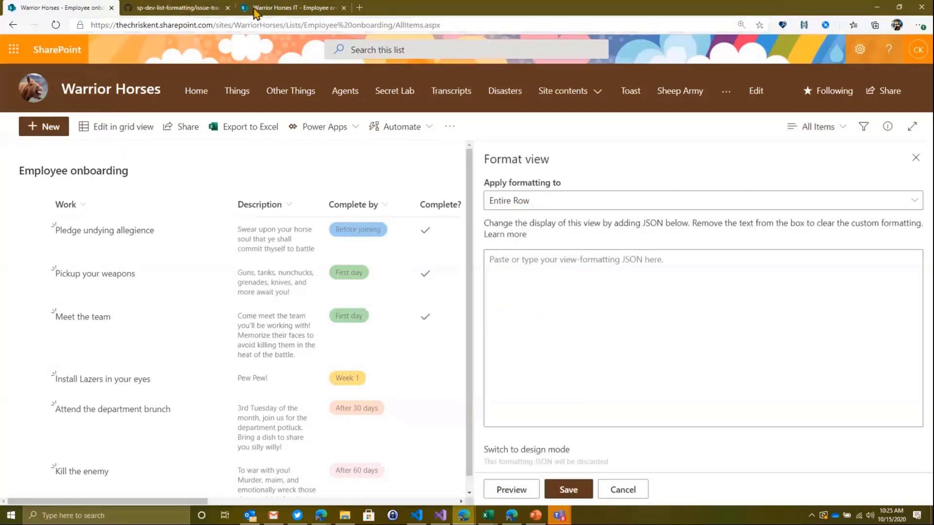
pyautogui.click(175, 7)
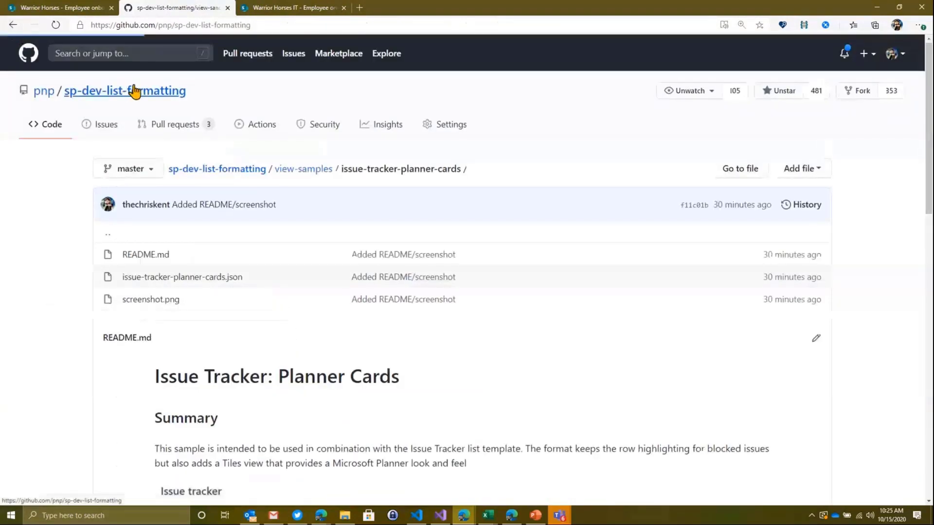
# Open employee-onboarding-steps.json under view-samples in the sp-dev-list-formatting repository.
pyautogui.click(125, 91)
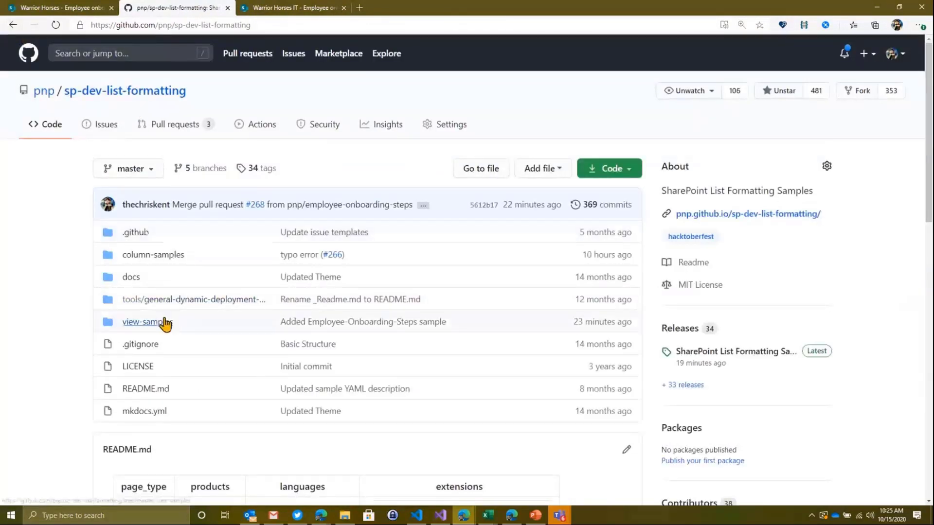
pyautogui.click(143, 322)
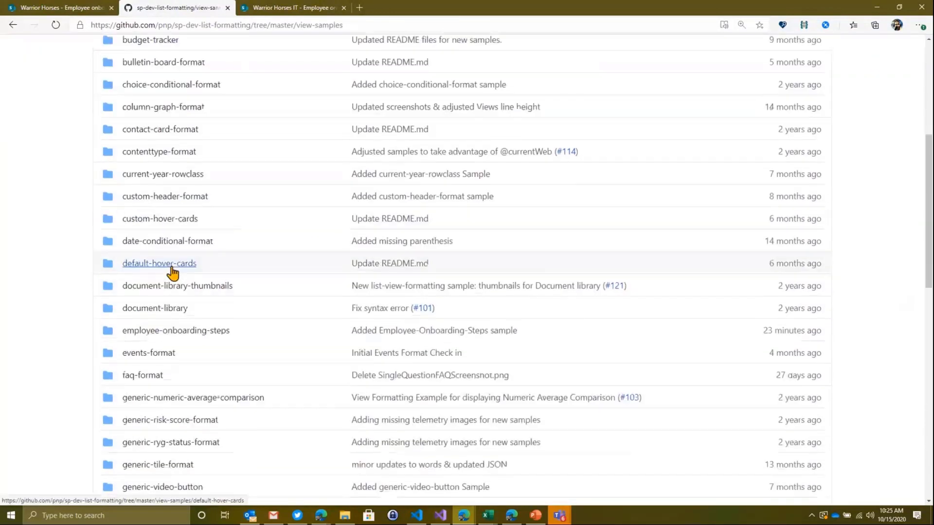
pyautogui.moveTo(176, 330)
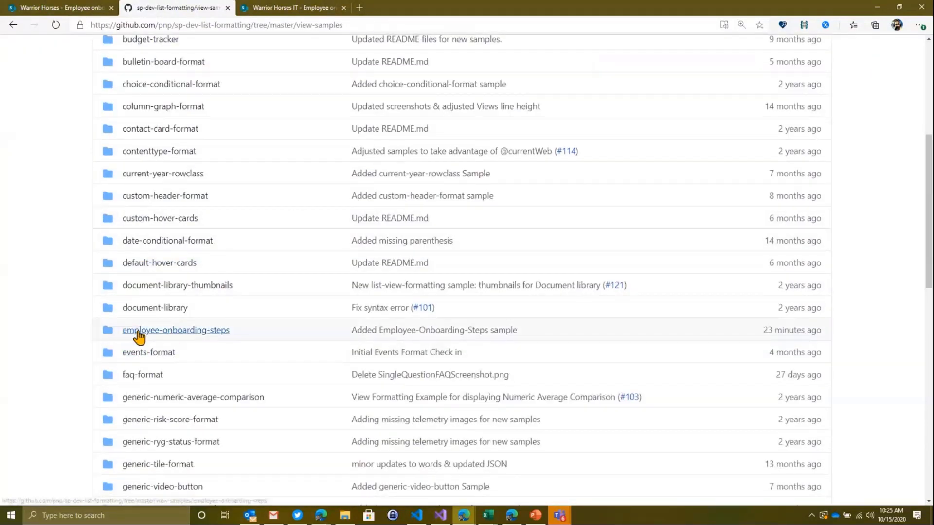
pyautogui.click(175, 329)
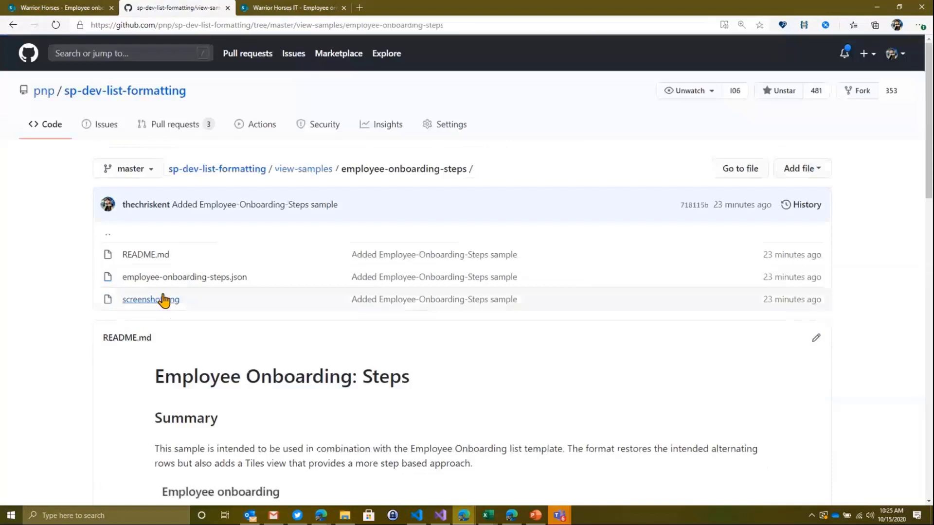
pyautogui.click(184, 277)
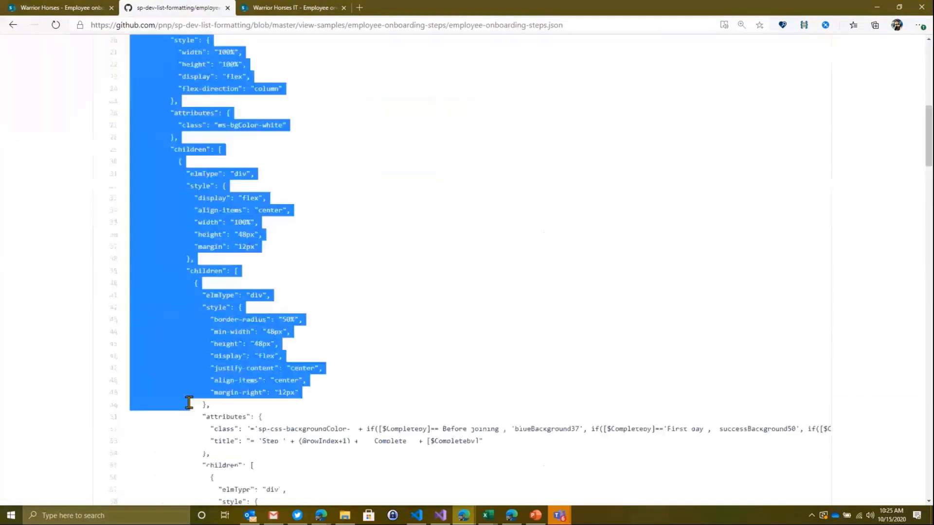
pyautogui.scroll(-3)
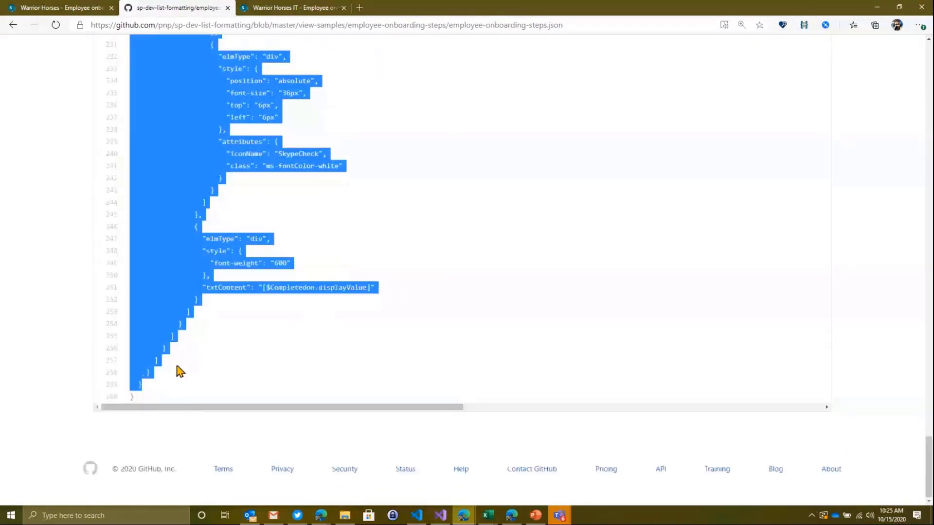
pyautogui.moveTo(145, 398)
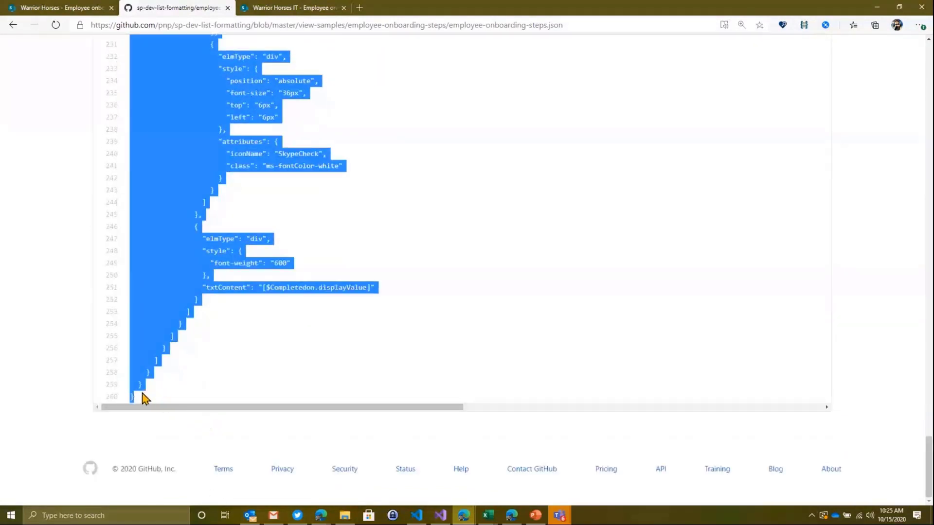
pyautogui.moveTo(179, 339)
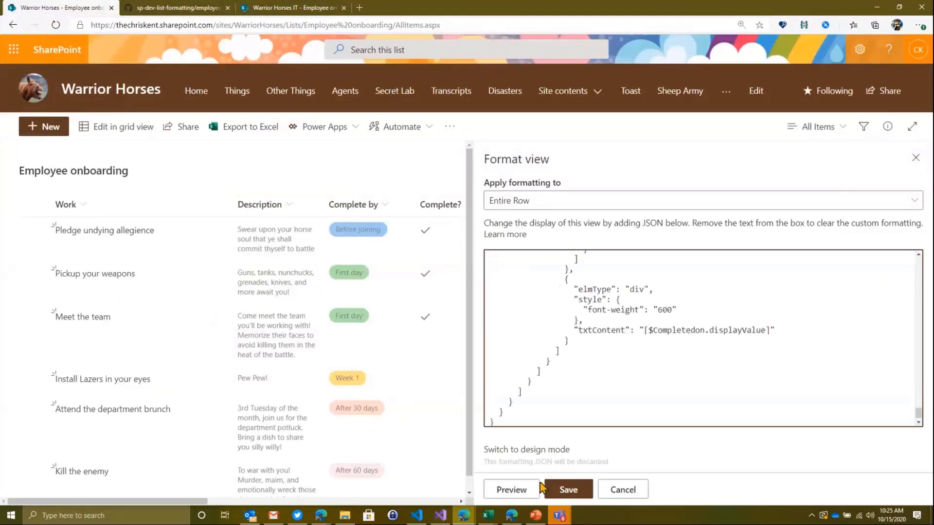
# Save the pasted onboarding-steps JSON and highlight its additionalRowClass line.
pyautogui.click(567, 490)
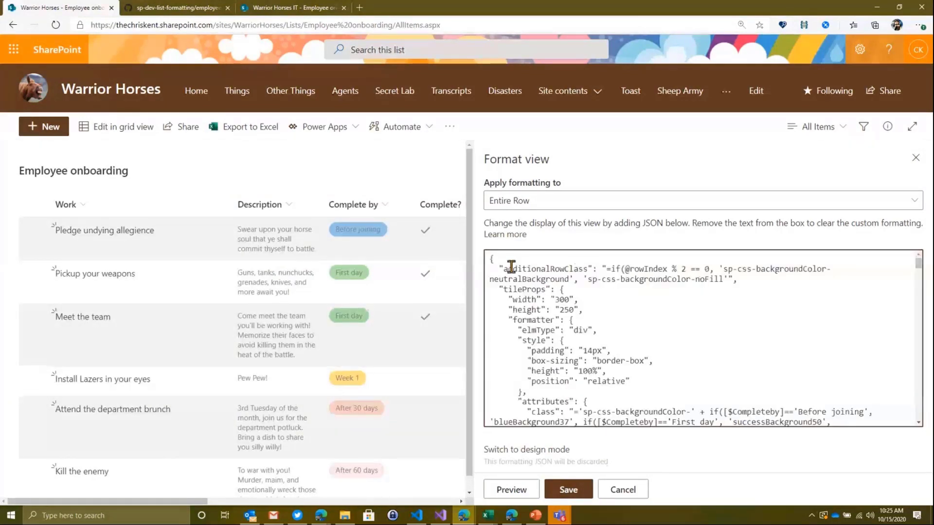
pyautogui.moveTo(498, 269); pyautogui.dragTo(738, 279)
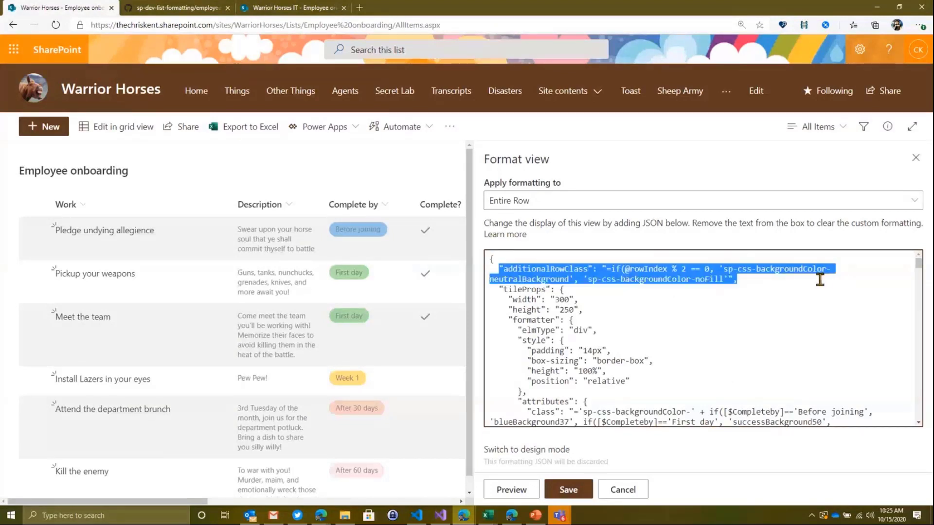
pyautogui.click(738, 283)
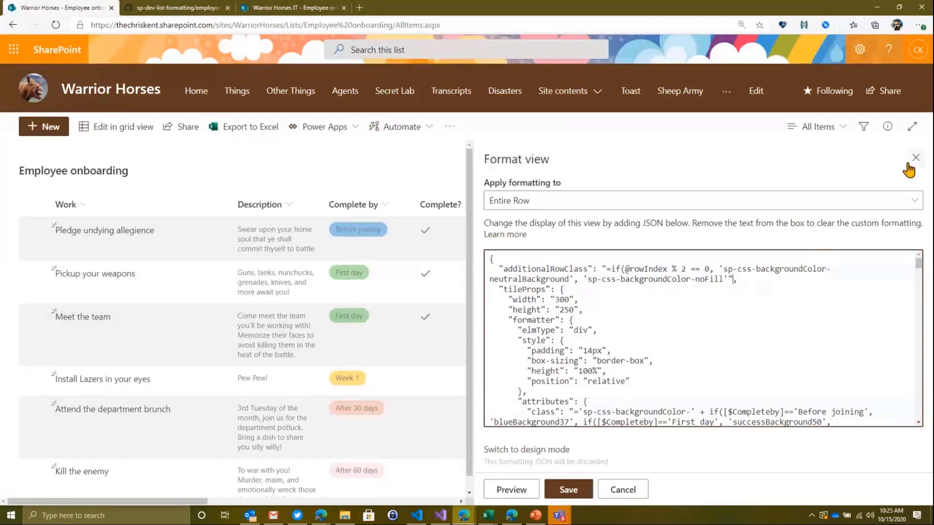
# Close the Format view pane so the list shows its alternating shaded rows.
pyautogui.click(820, 126)
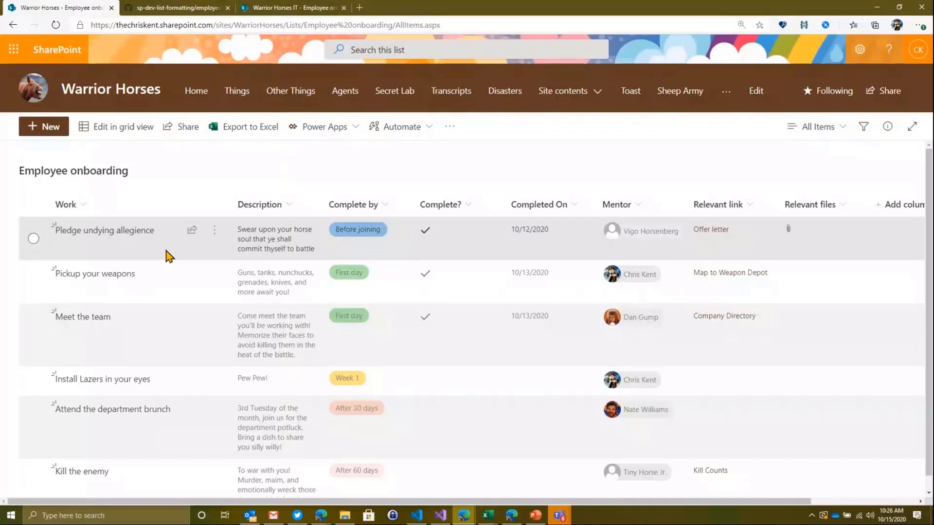
pyautogui.moveTo(159, 370)
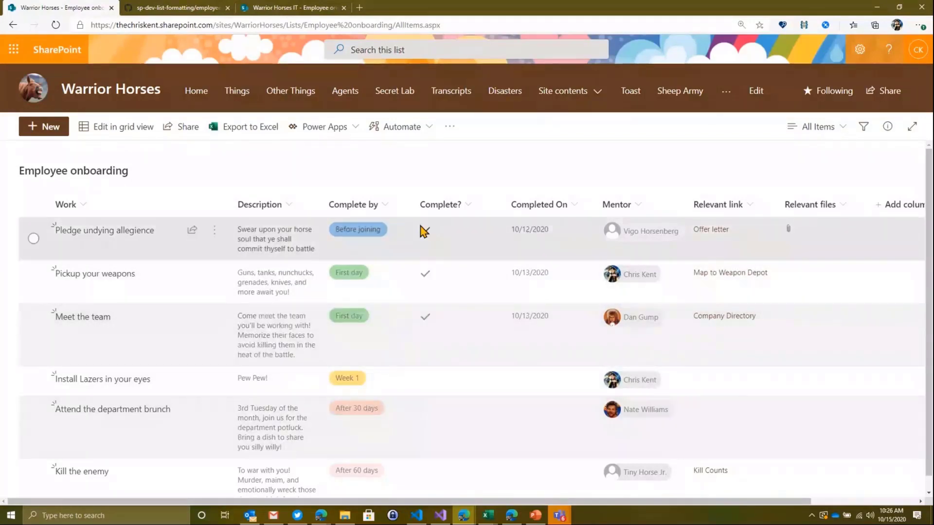
pyautogui.click(425, 231)
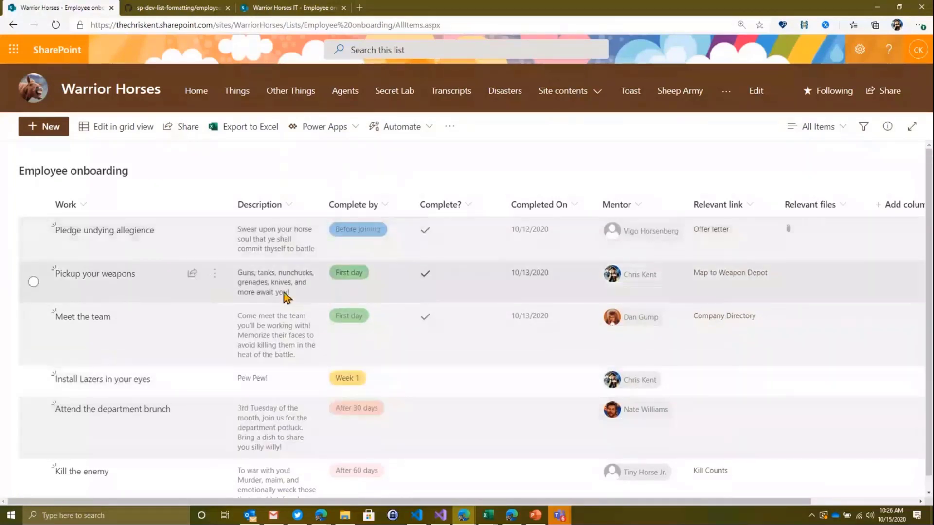
pyautogui.moveTo(357, 231)
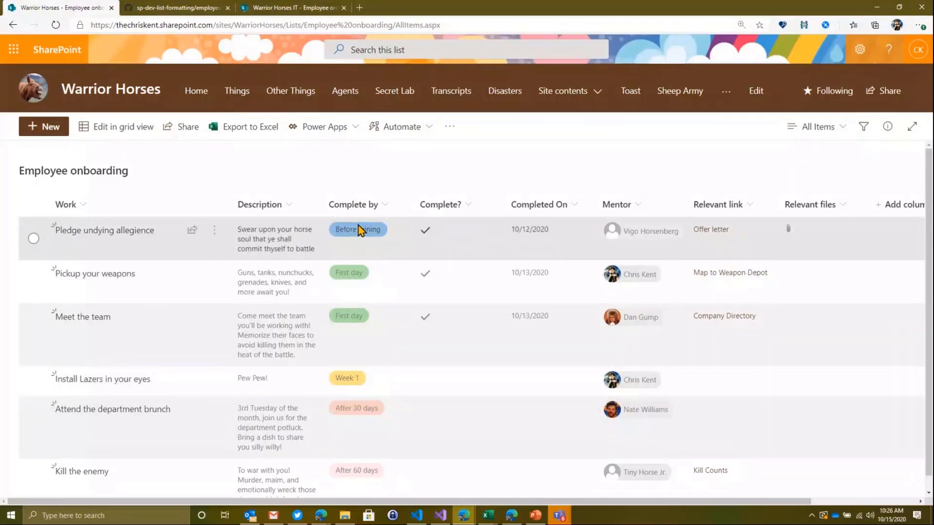
pyautogui.moveTo(742, 177)
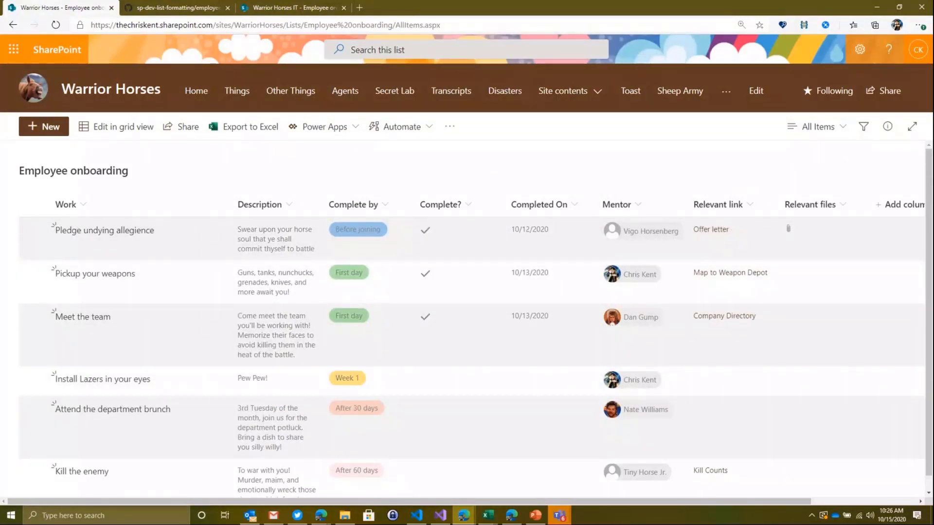
# Switch the All Items view to Tiles and expand the numbered step cards to fill the page.
pyautogui.click(816, 126)
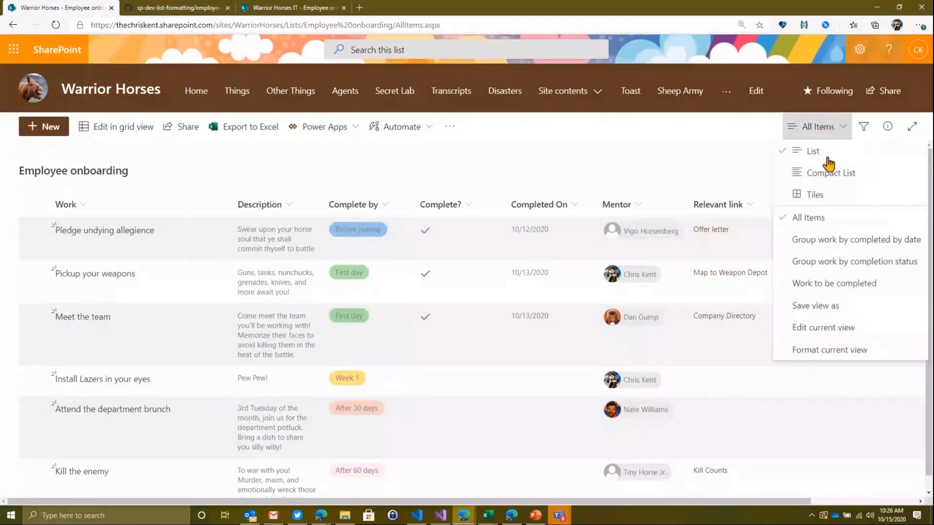
pyautogui.click(813, 194)
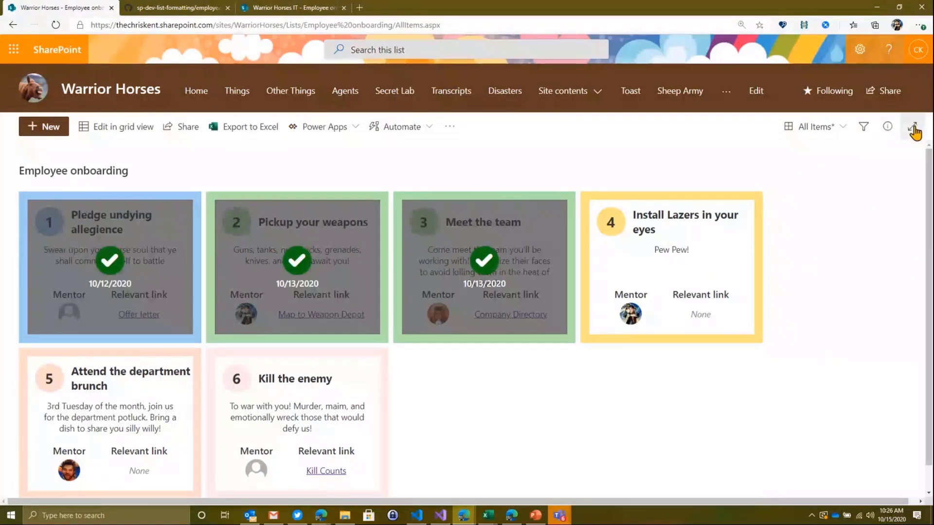
pyautogui.click(913, 130)
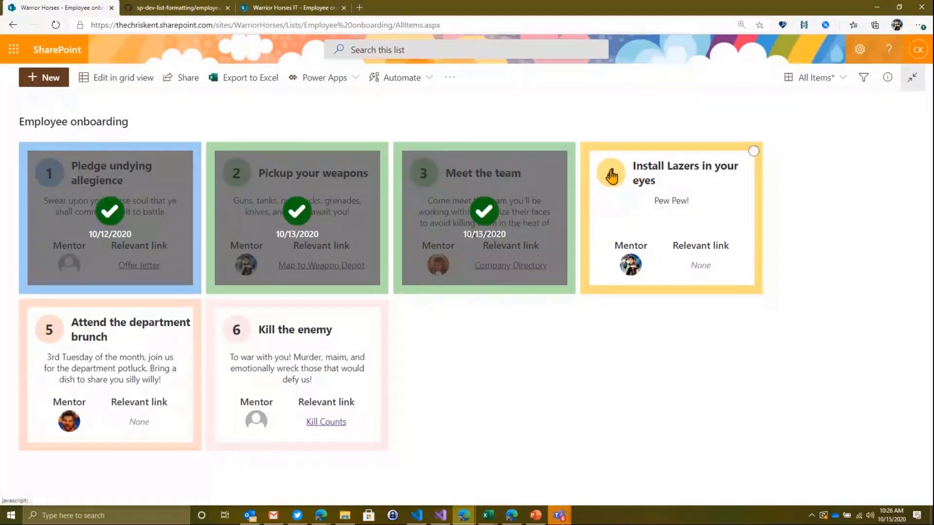
pyautogui.moveTo(612, 174)
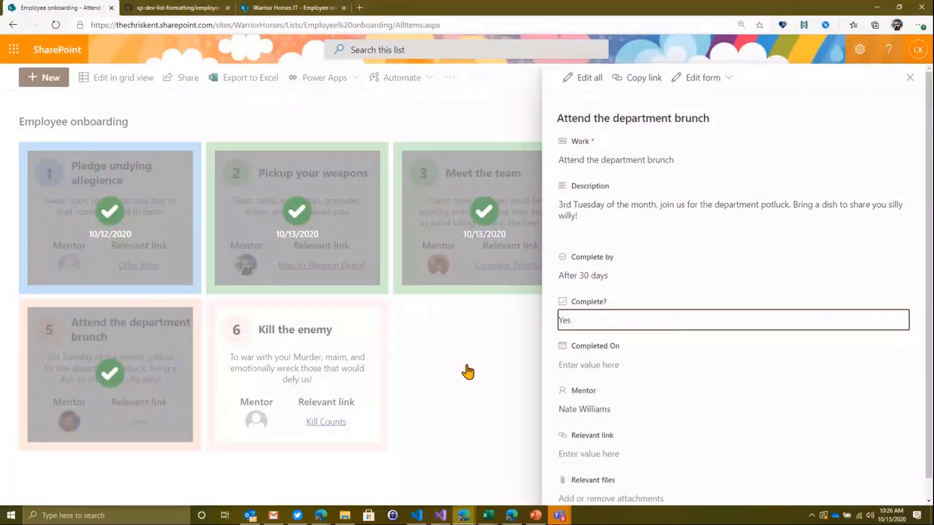
# Set the brunch step's Complete? to No and switch the view back to the List layout.
pyautogui.click(574, 320)
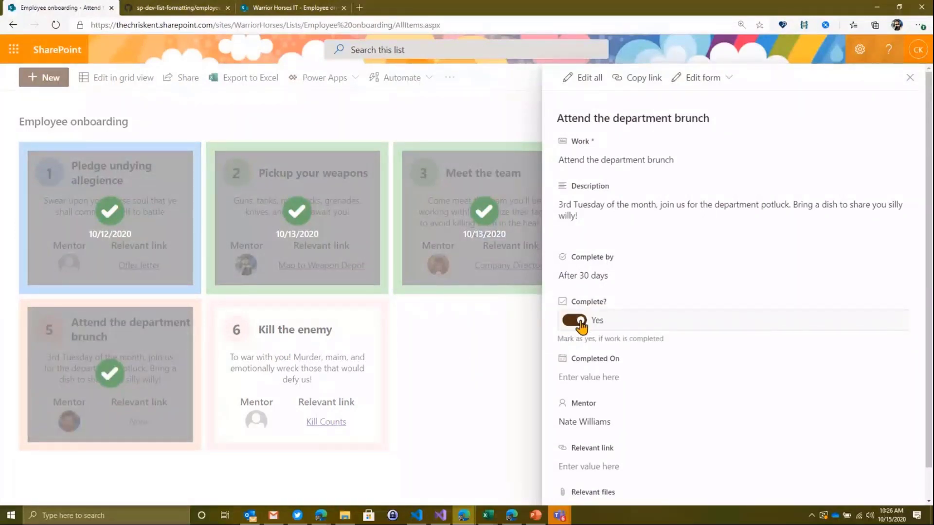
pyautogui.click(909, 78)
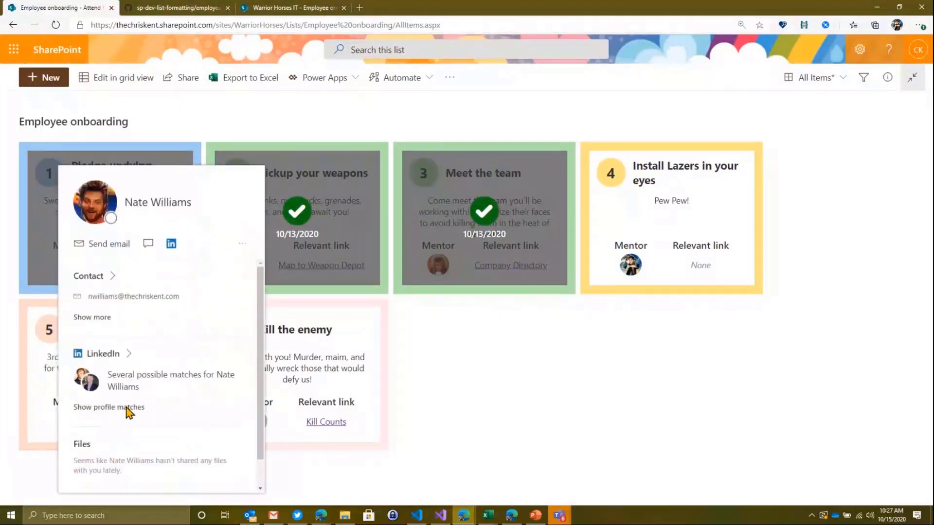
pyautogui.click(473, 344)
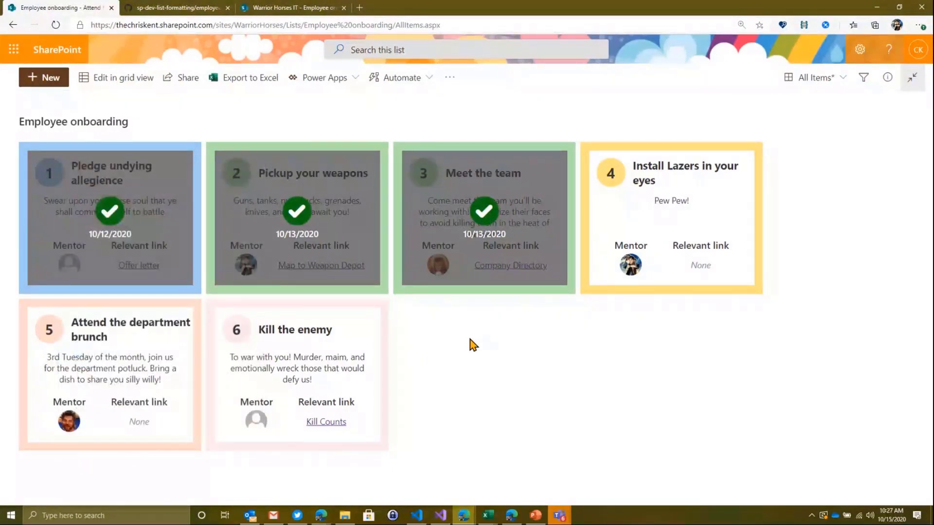
pyautogui.click(814, 78)
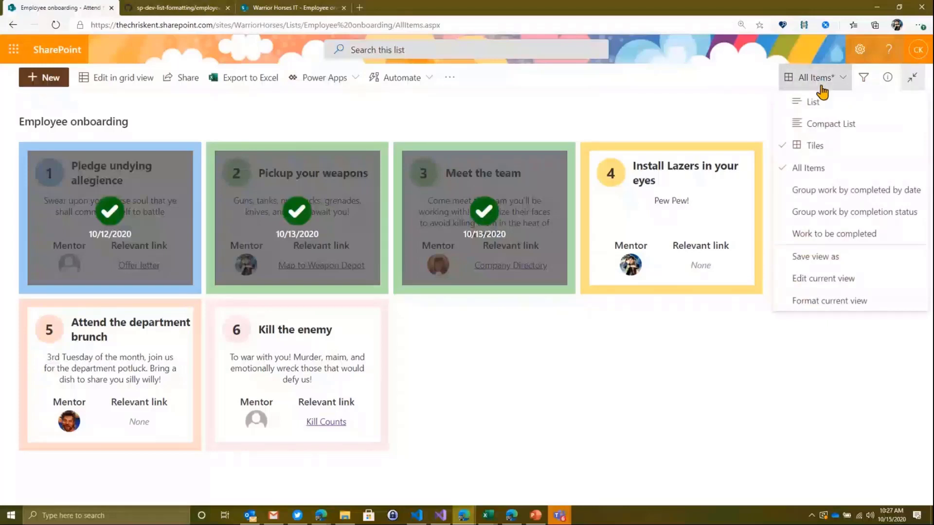
pyautogui.click(812, 101)
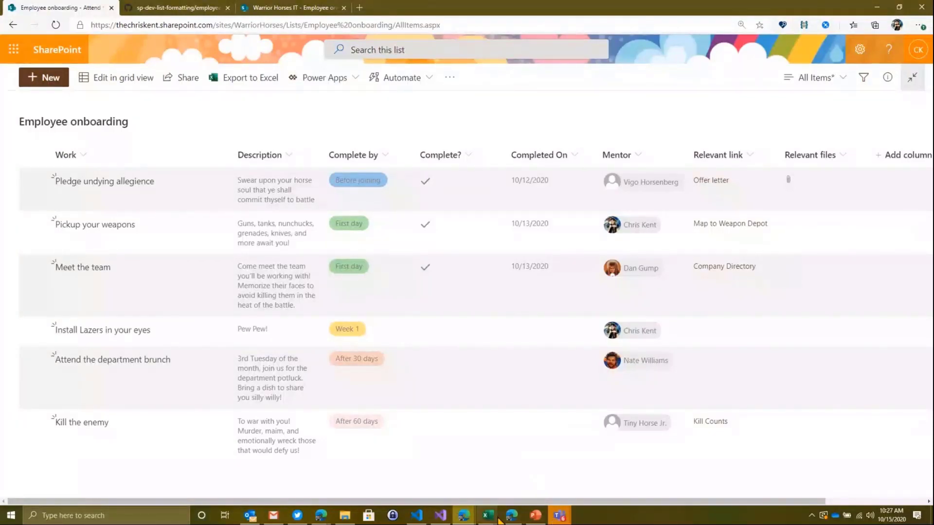
# Switch to PowerPoint and show slide 2, Microsoft Lists Templates.
pyautogui.click(535, 516)
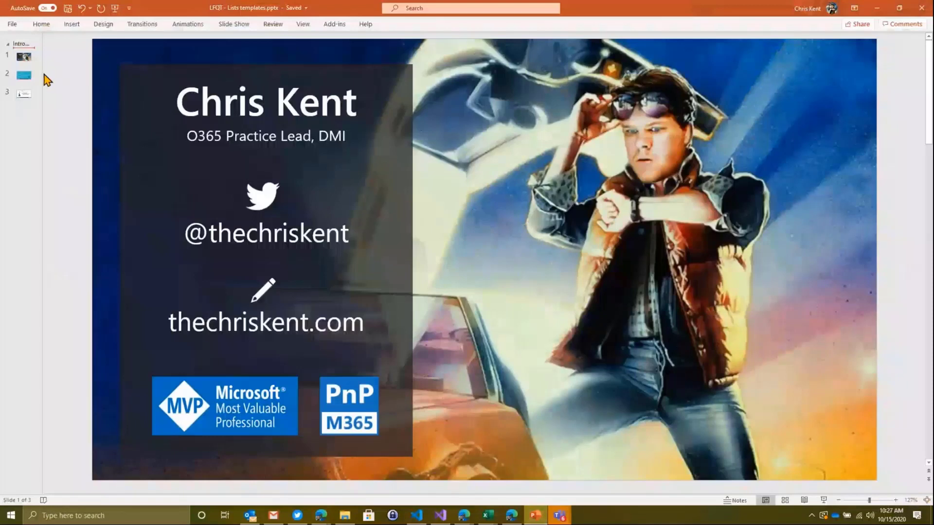
pyautogui.click(23, 75)
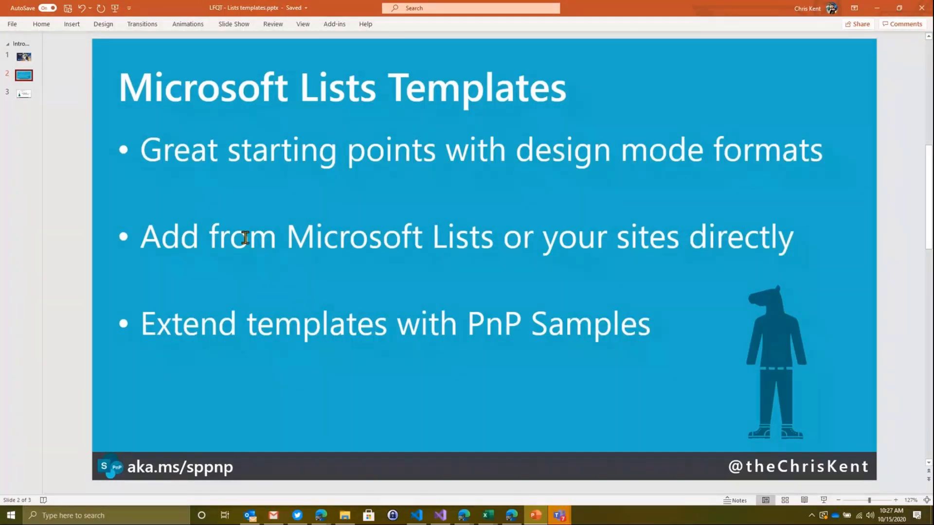
# Show slide 3, List Formatting Tip Resources, with documentation and GitHub sample links.
pyautogui.click(24, 94)
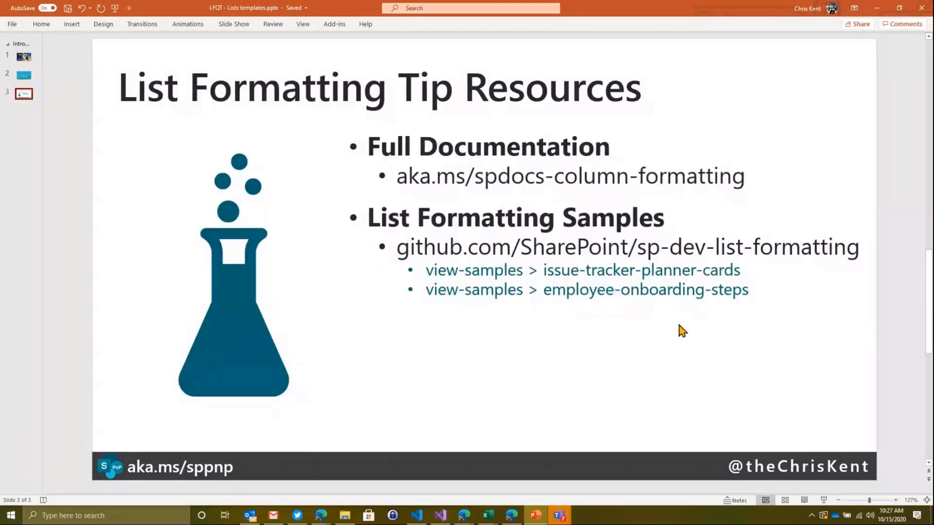
pyautogui.moveTo(615, 295)
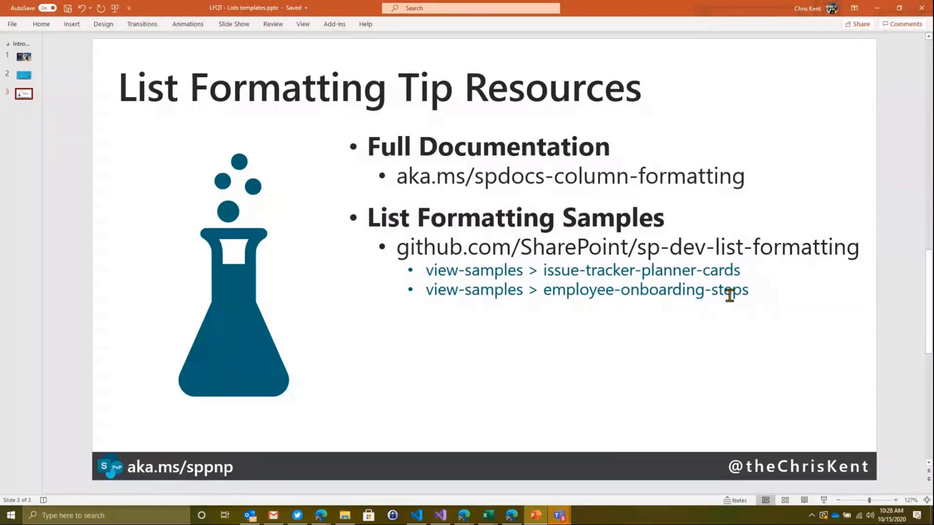
pyautogui.moveTo(729, 320)
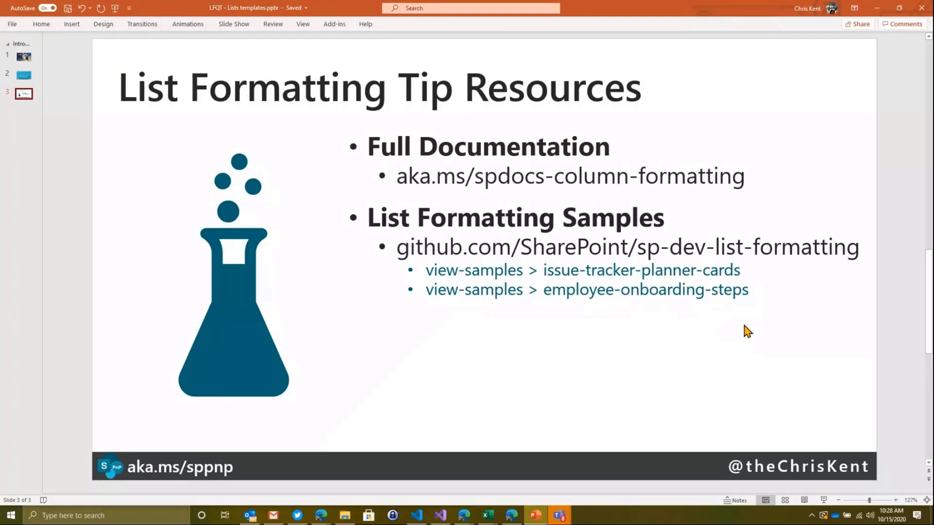
pyautogui.moveTo(775, 468)
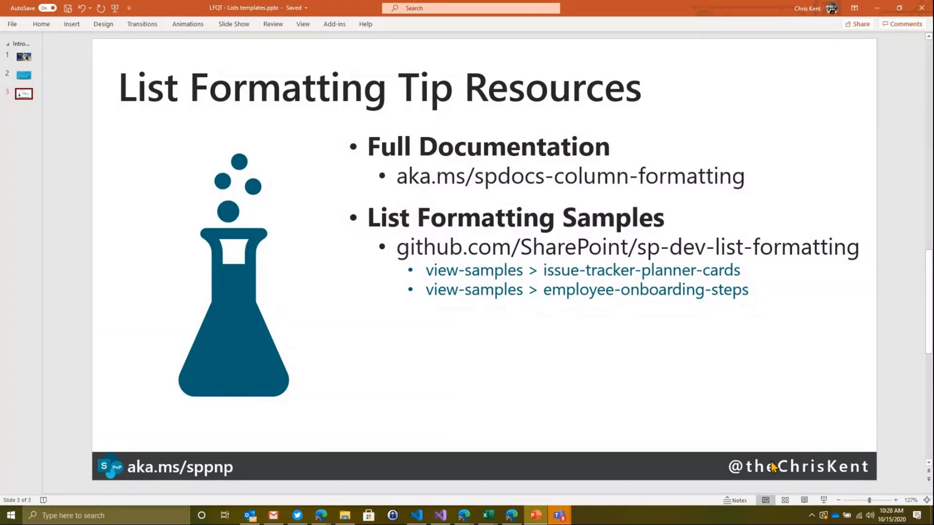
pyautogui.moveTo(749, 411)
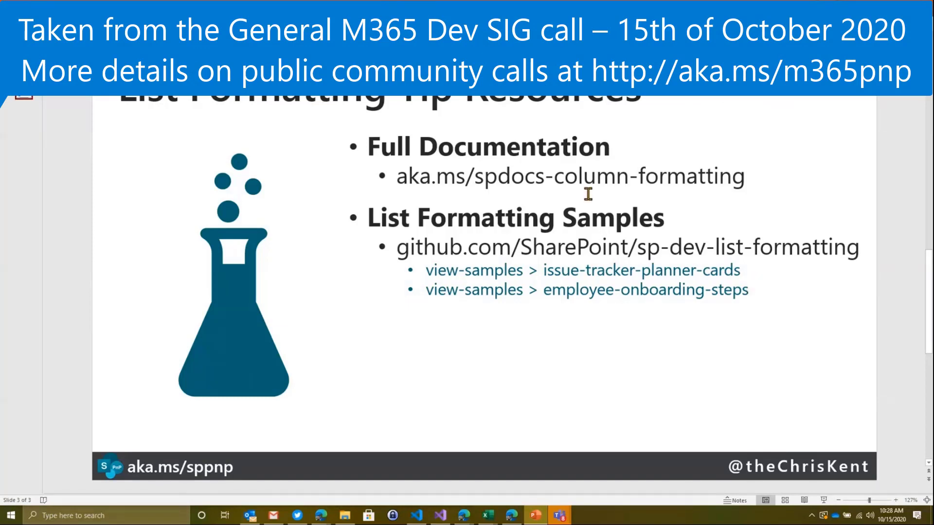
pyautogui.moveTo(698, 379)
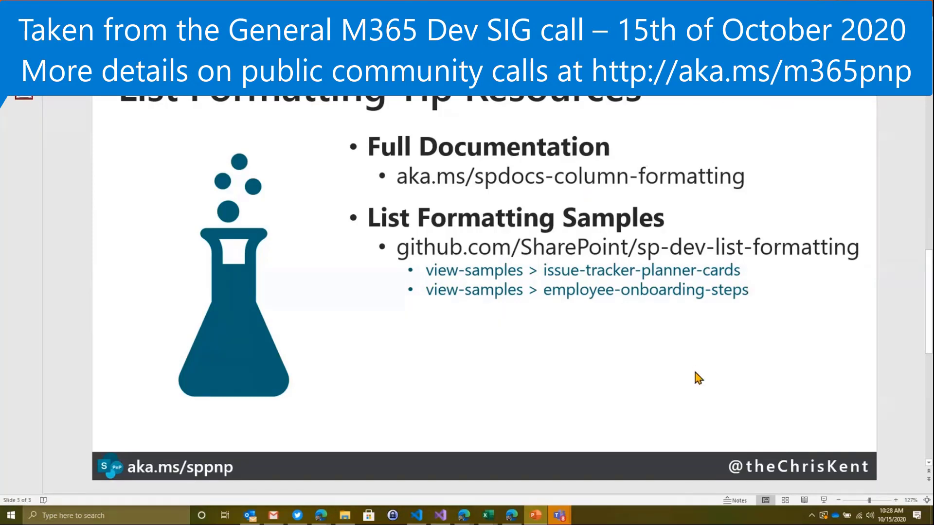